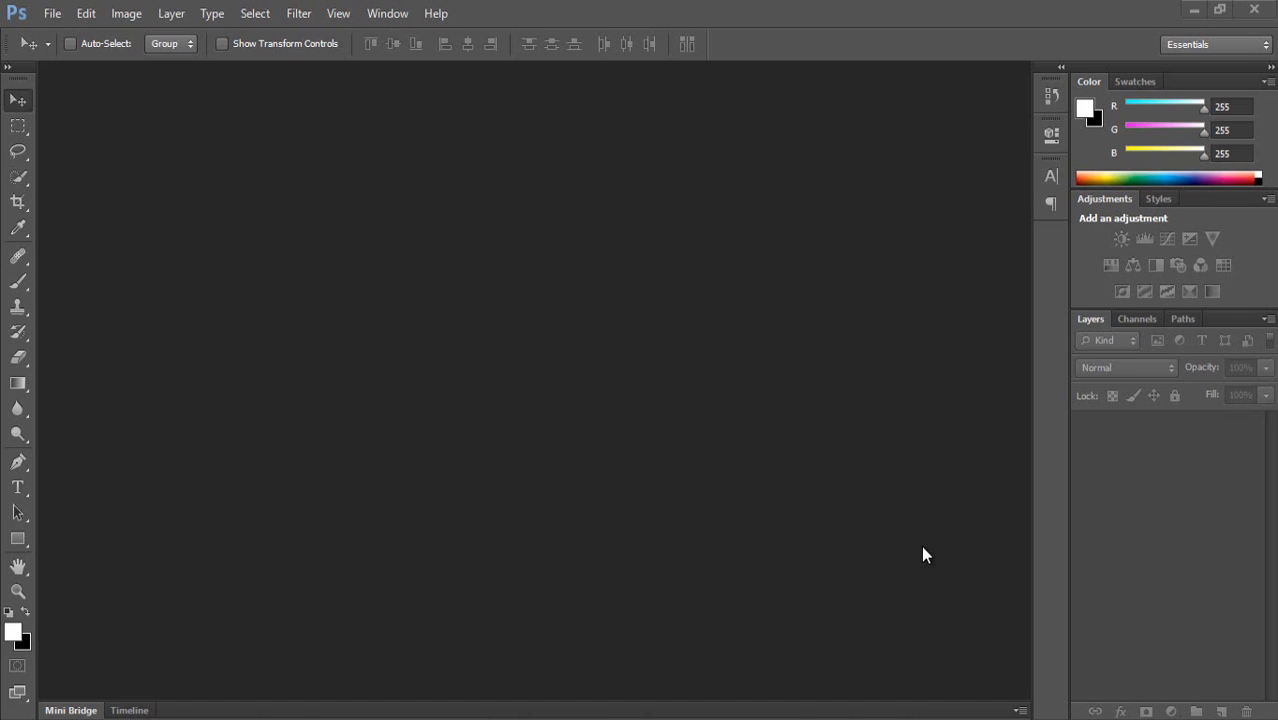
mouse_move(372, 95)
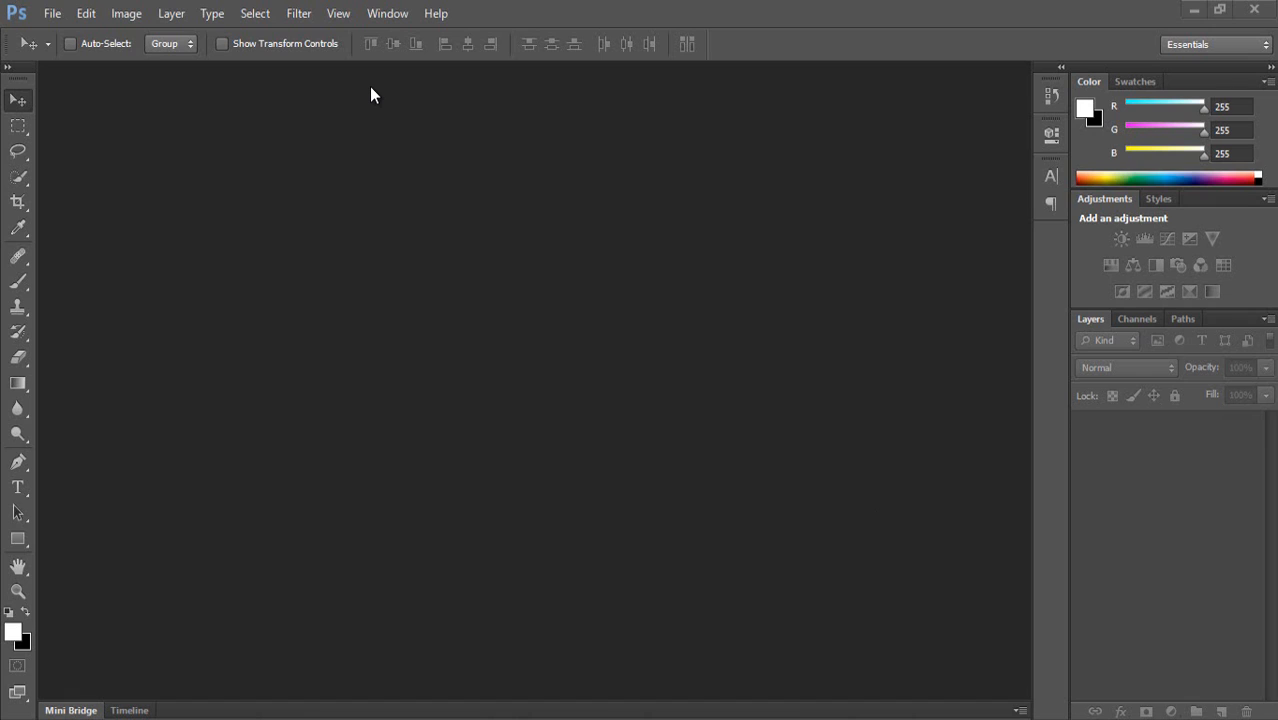
mouse_move(388, 71)
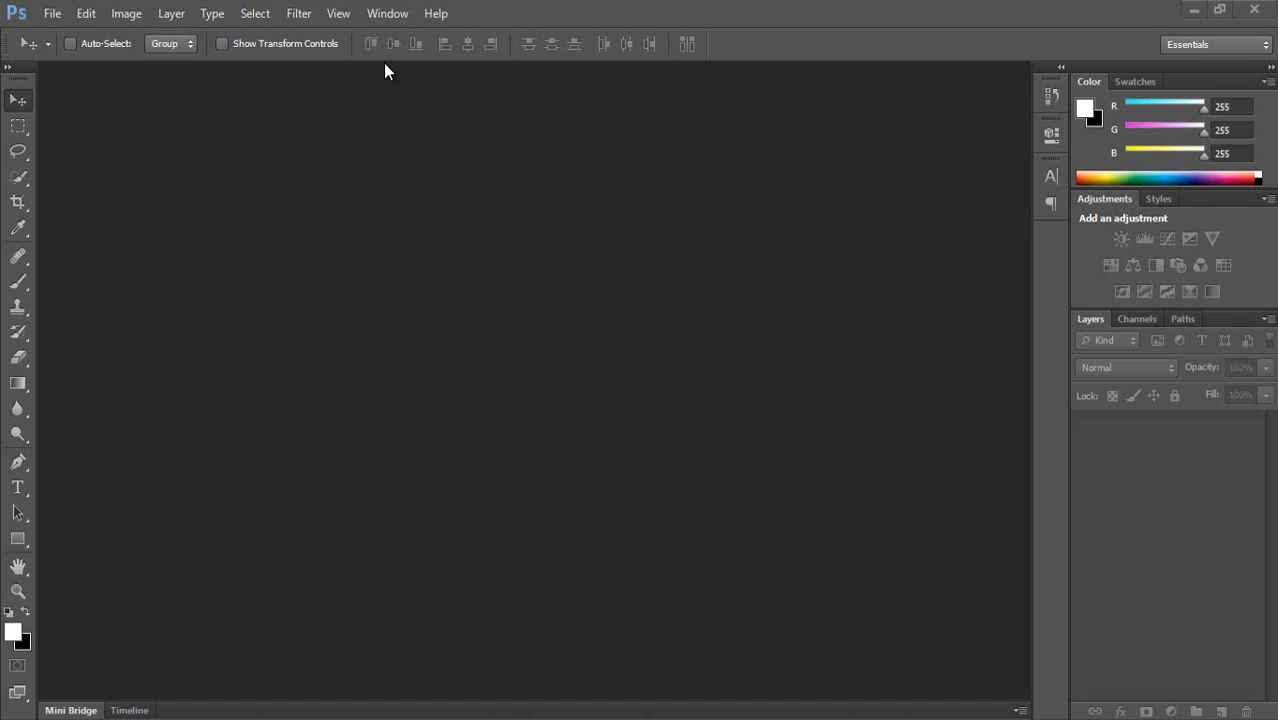
Open New document settings at 1280 × 720 px, 72 ppi, Background Color contents
left_click(52, 13)
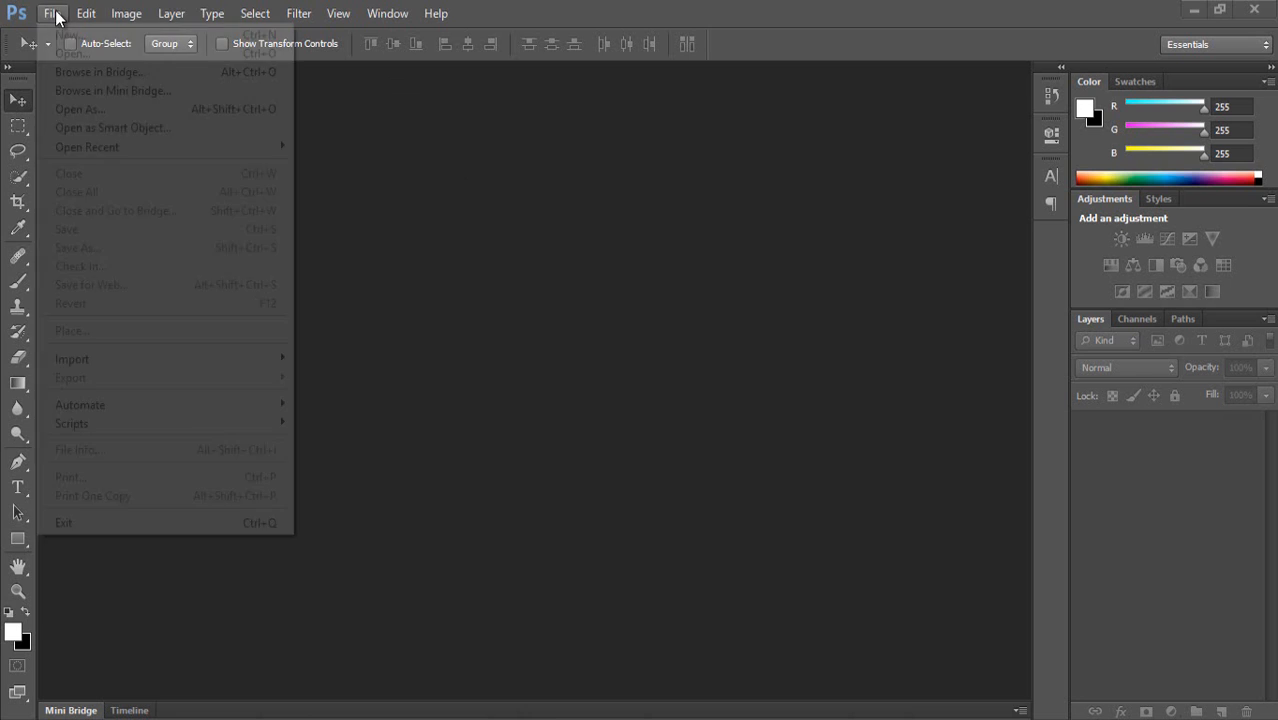
left_click(66, 34)
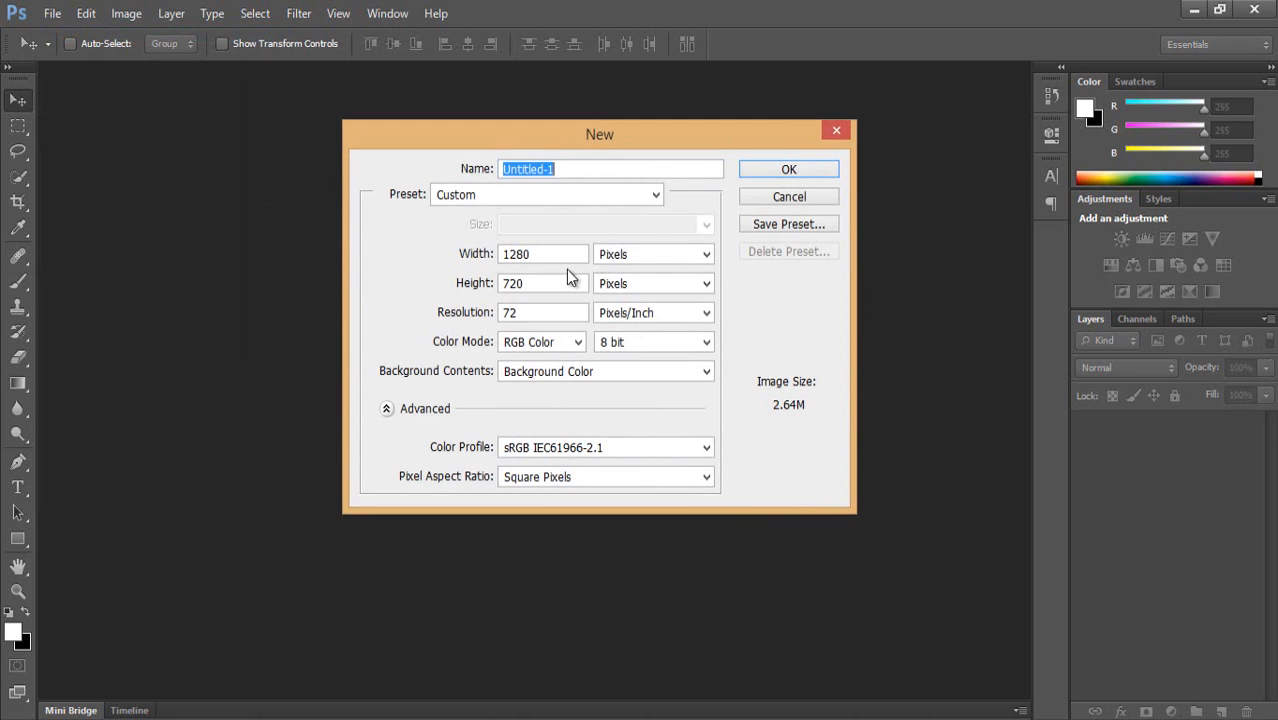
left_click_drag(599, 134, 566, 160)
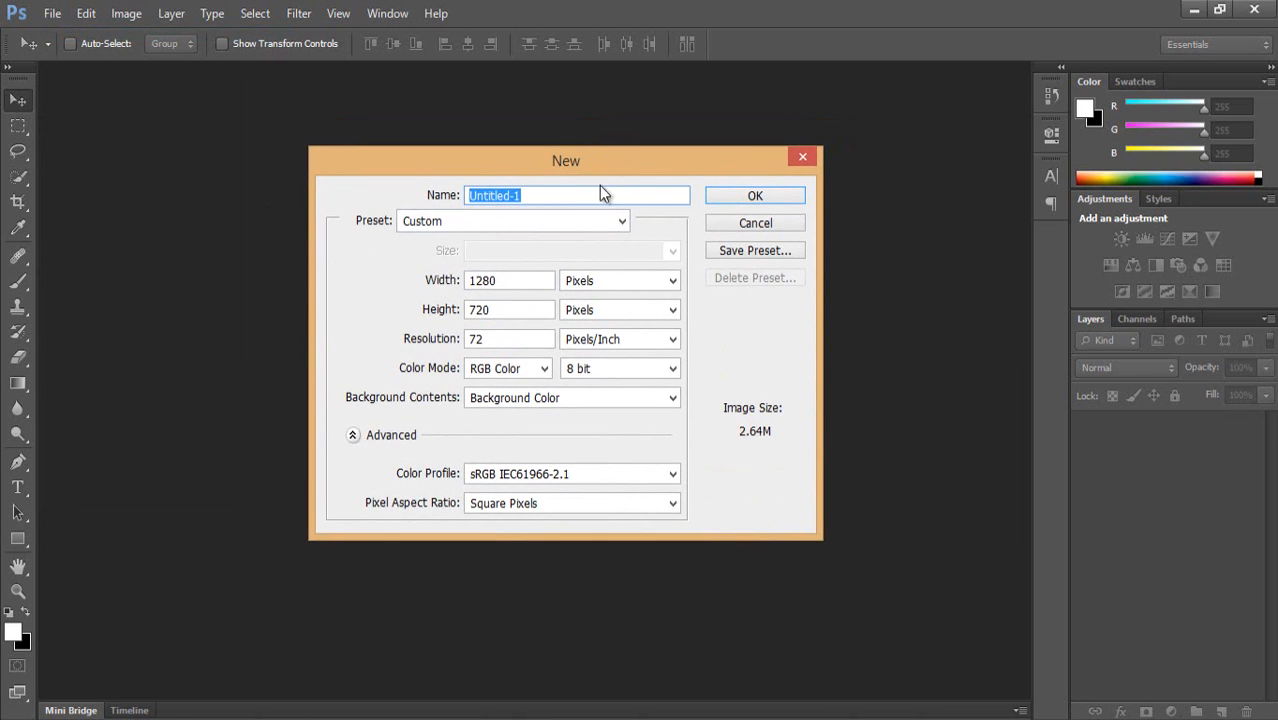
left_click(510, 280)
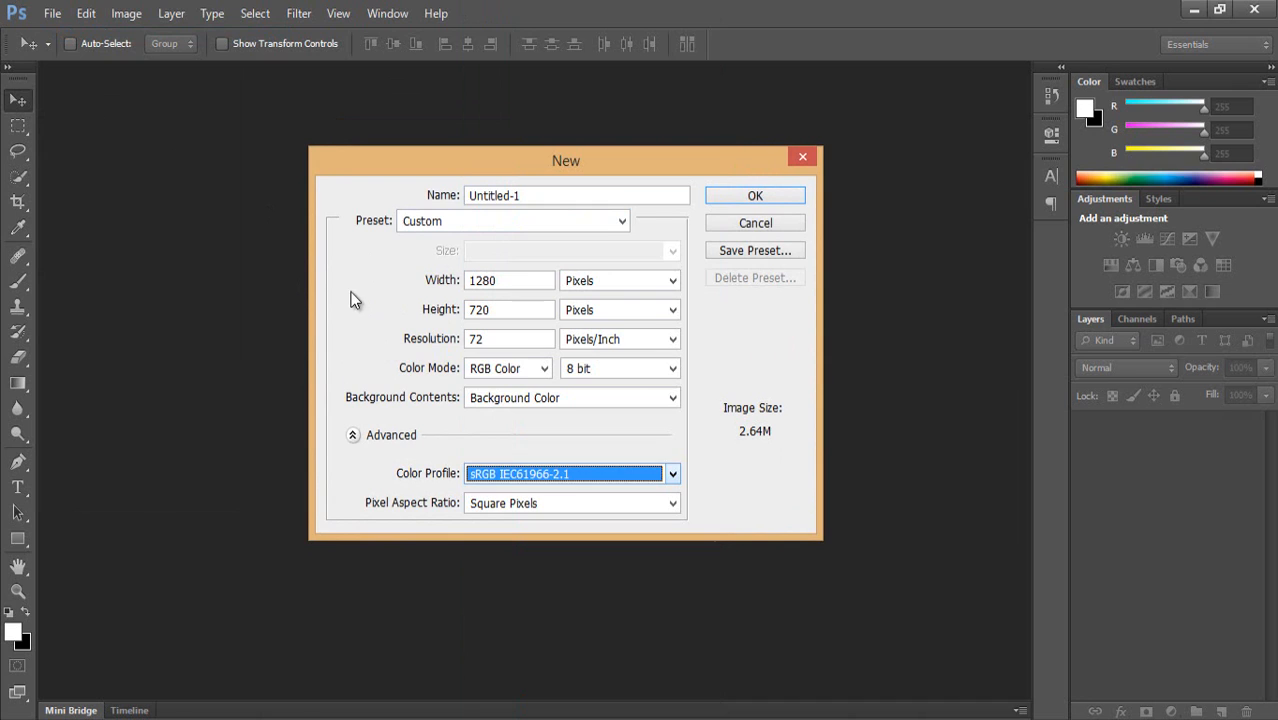
Create the black canvas and set the type font to Bleeding Cowboys at 400 pt
left_click(755, 195)
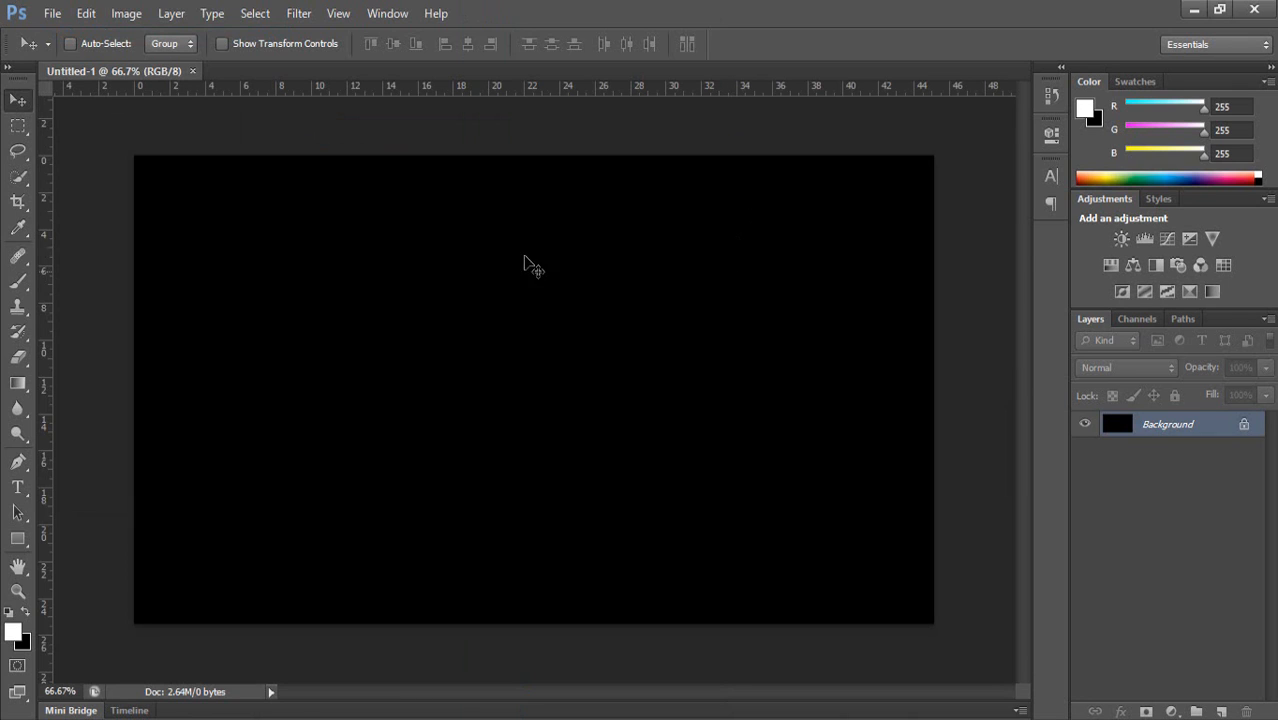
mouse_move(460, 447)
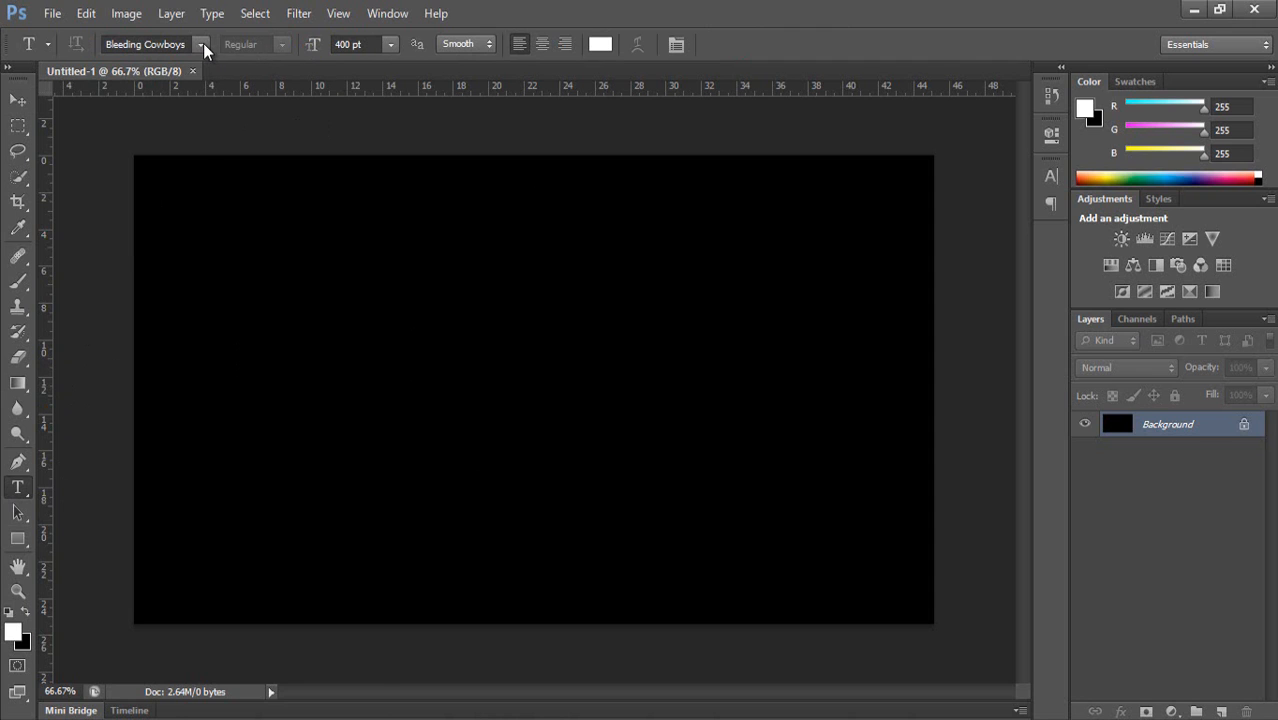
left_click(201, 44)
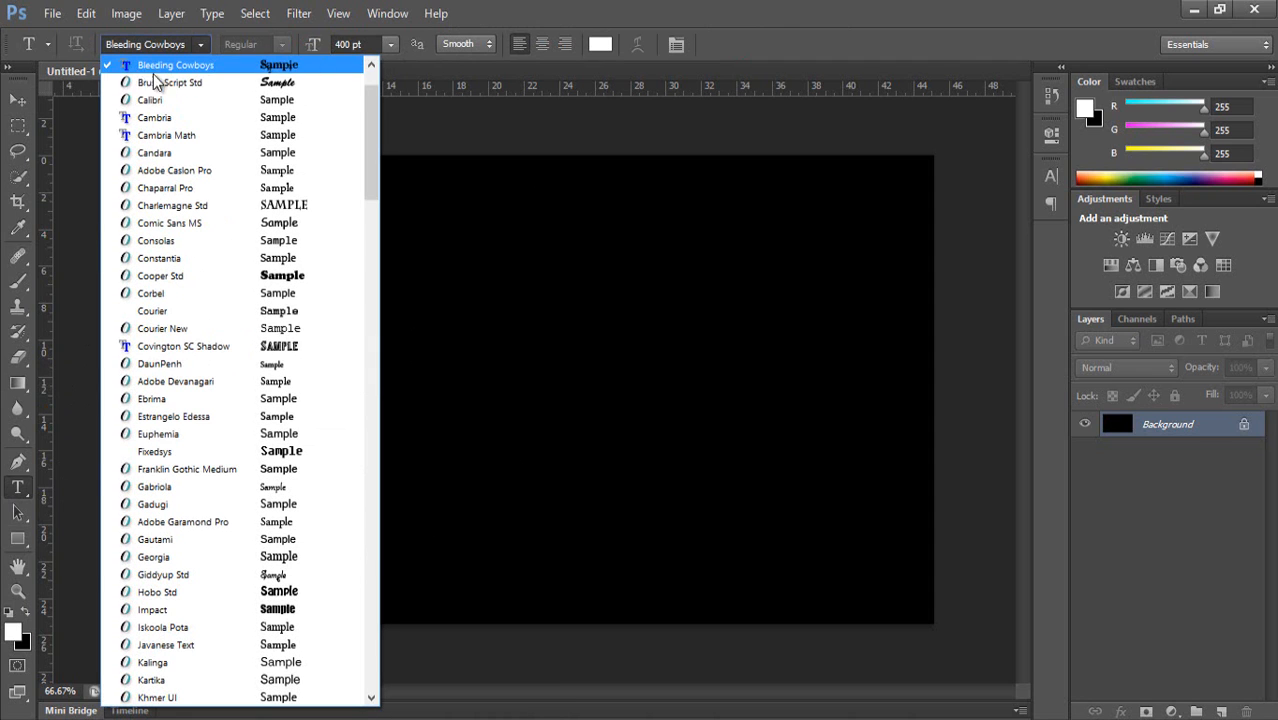
mouse_move(310, 28)
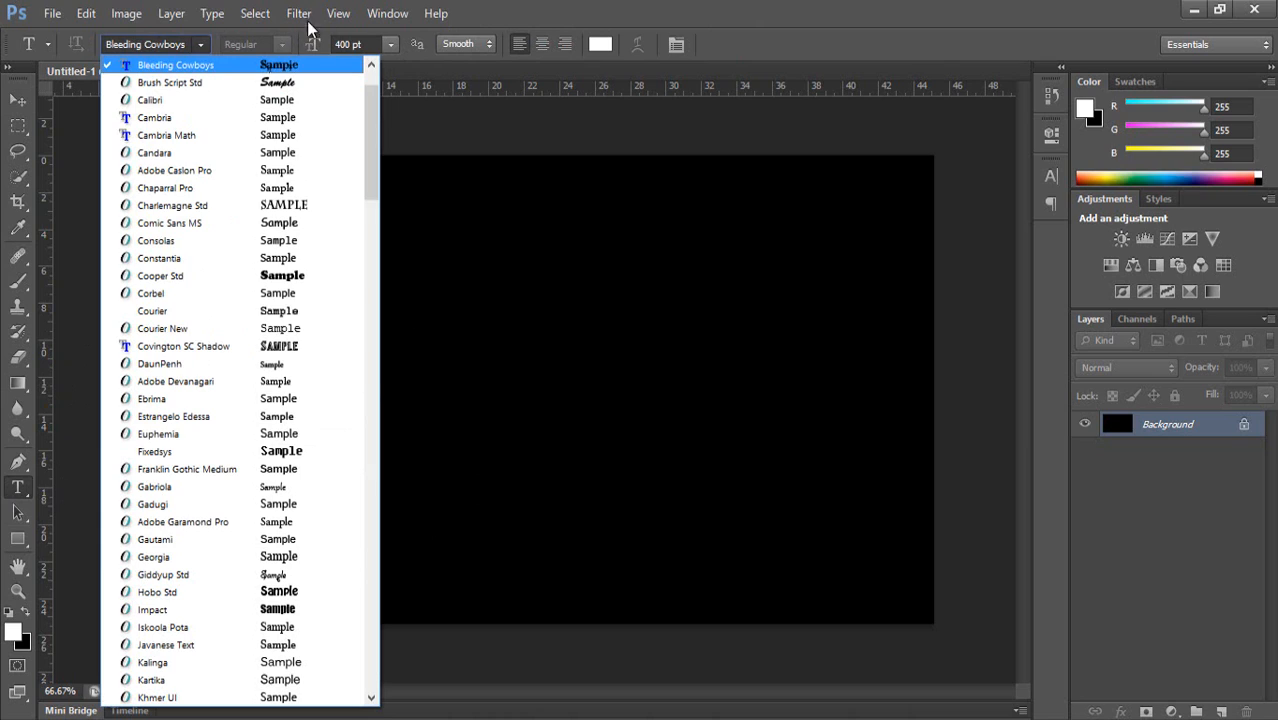
left_click(200, 44)
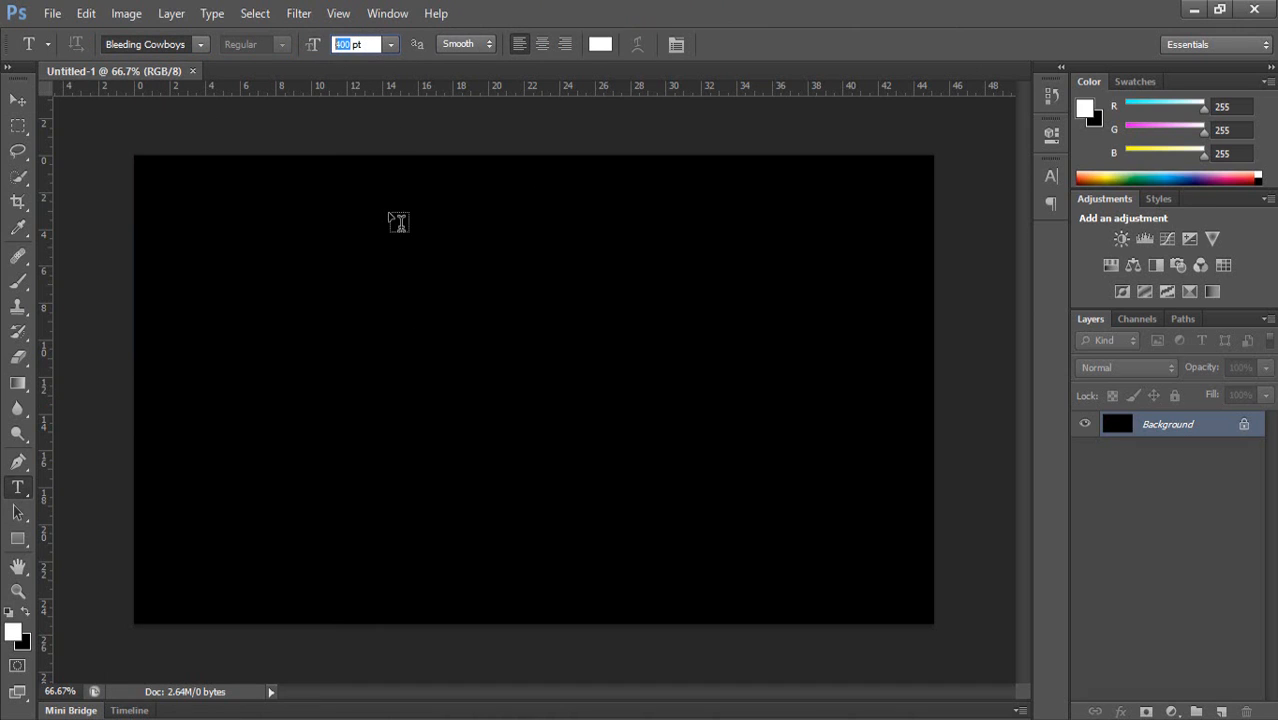
Type 'Adam' on the canvas and drag the text into the centre
left_click(339, 397)
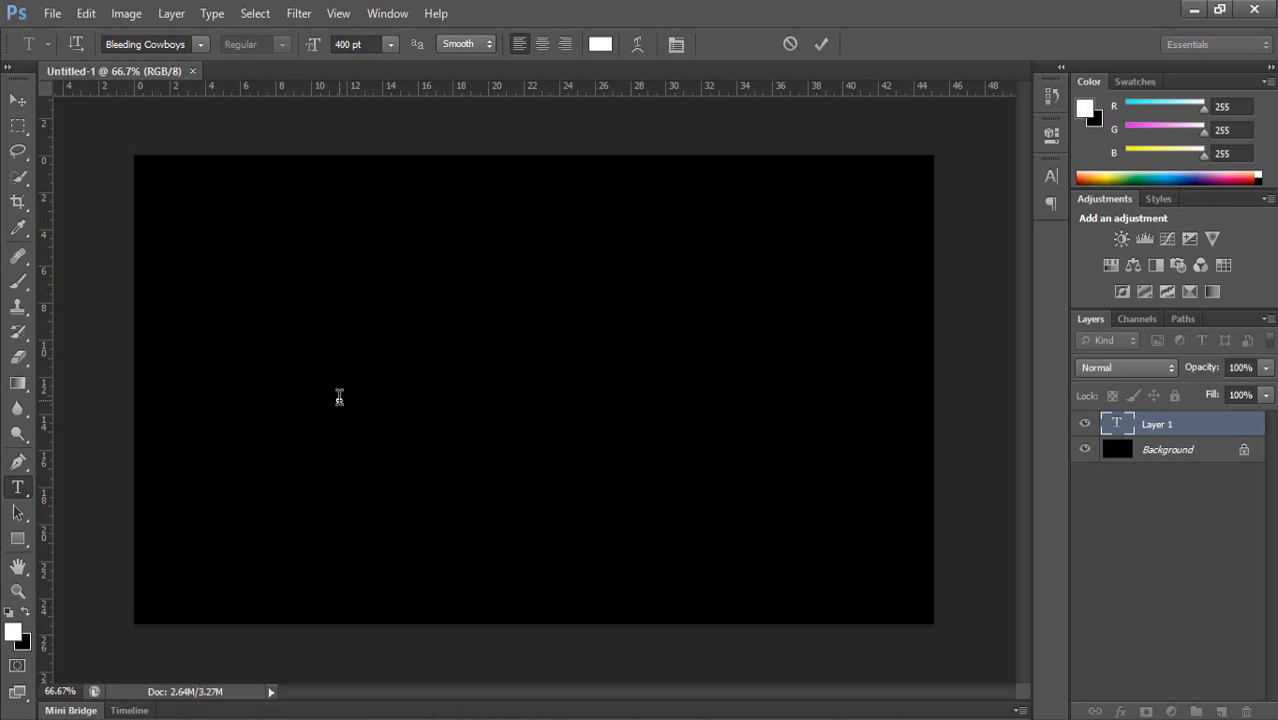
type("Adam")
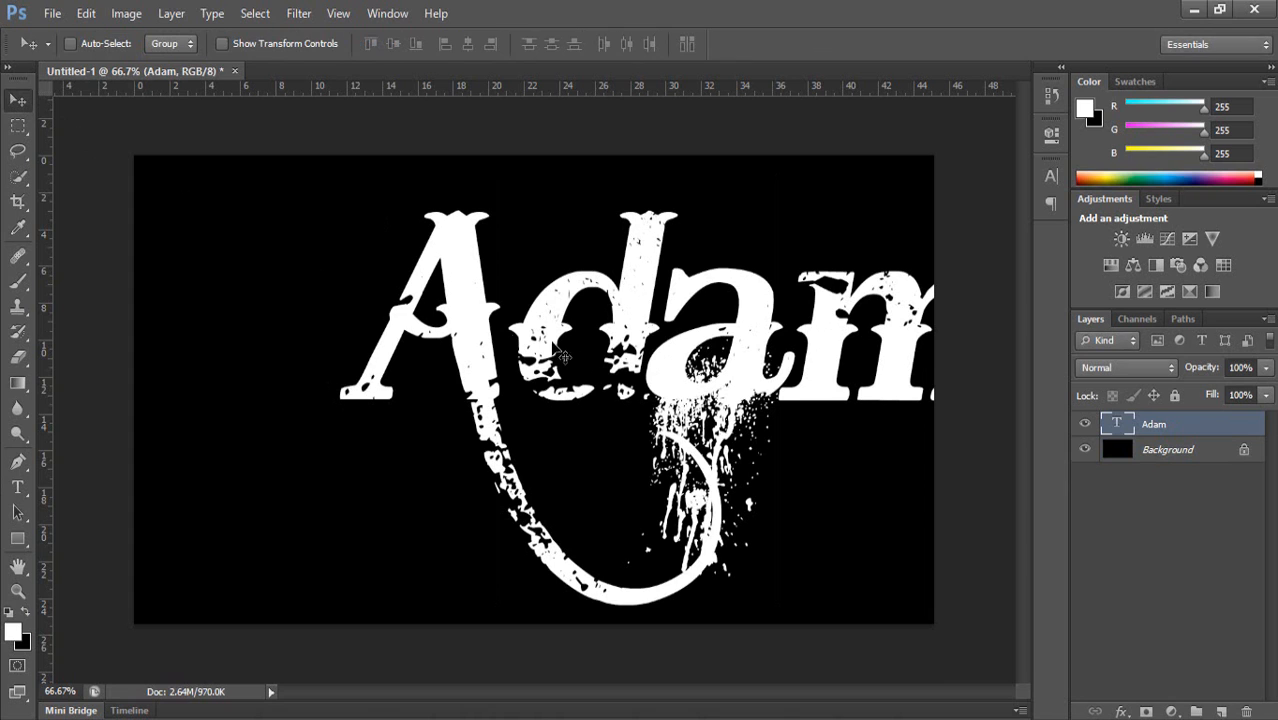
left_click_drag(560, 355, 420, 370)
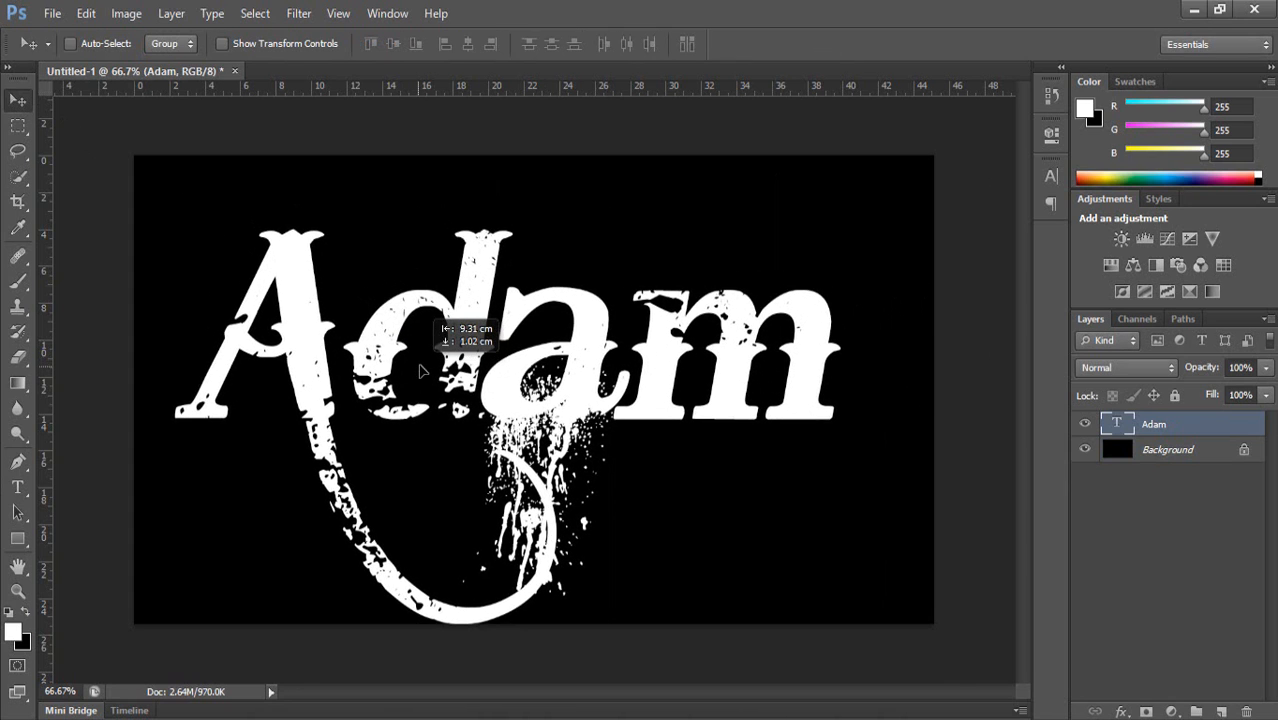
left_click_drag(420, 390, 420, 350)
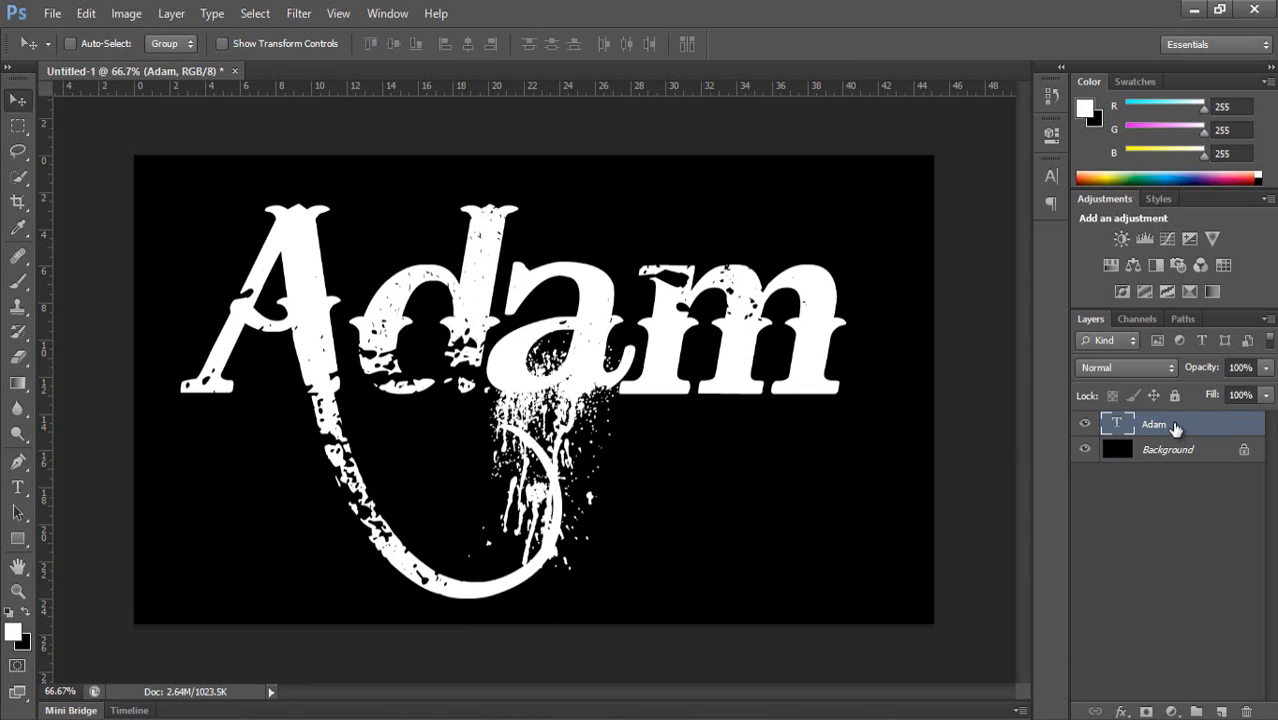
Rasterize the Adam type layer so its letters become plain pixels
right_click(1154, 424)
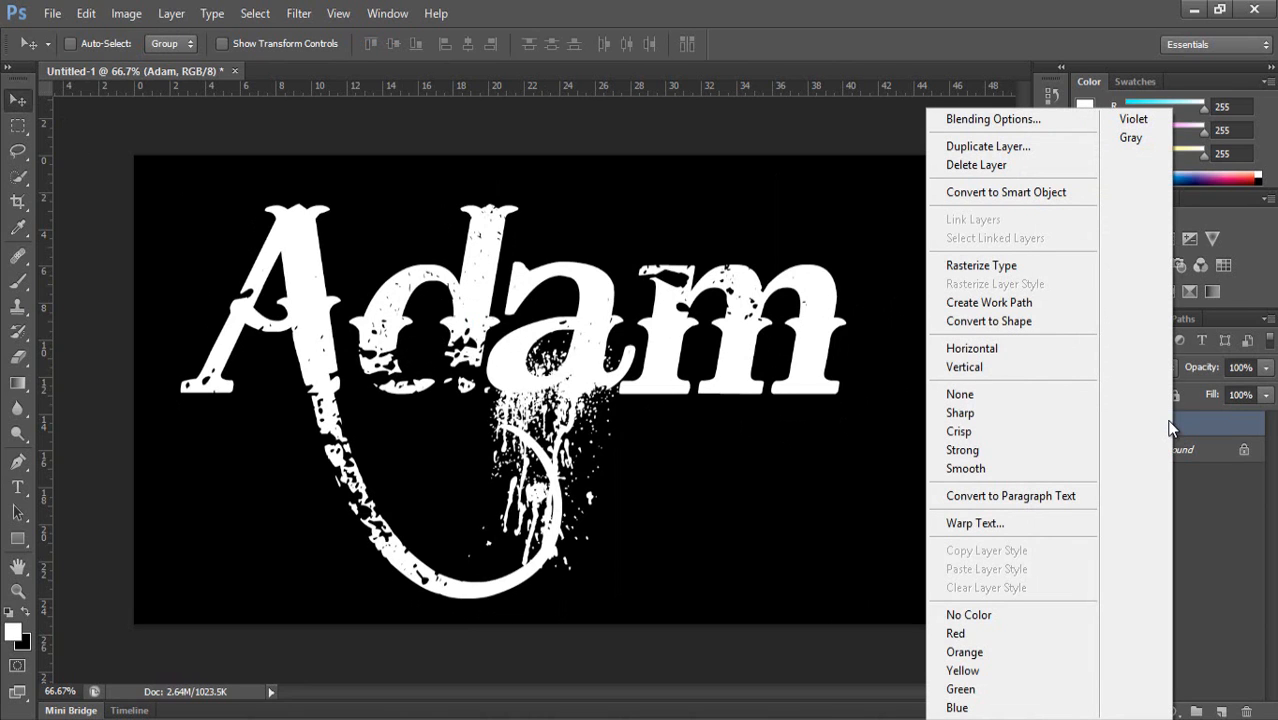
mouse_move(1005, 270)
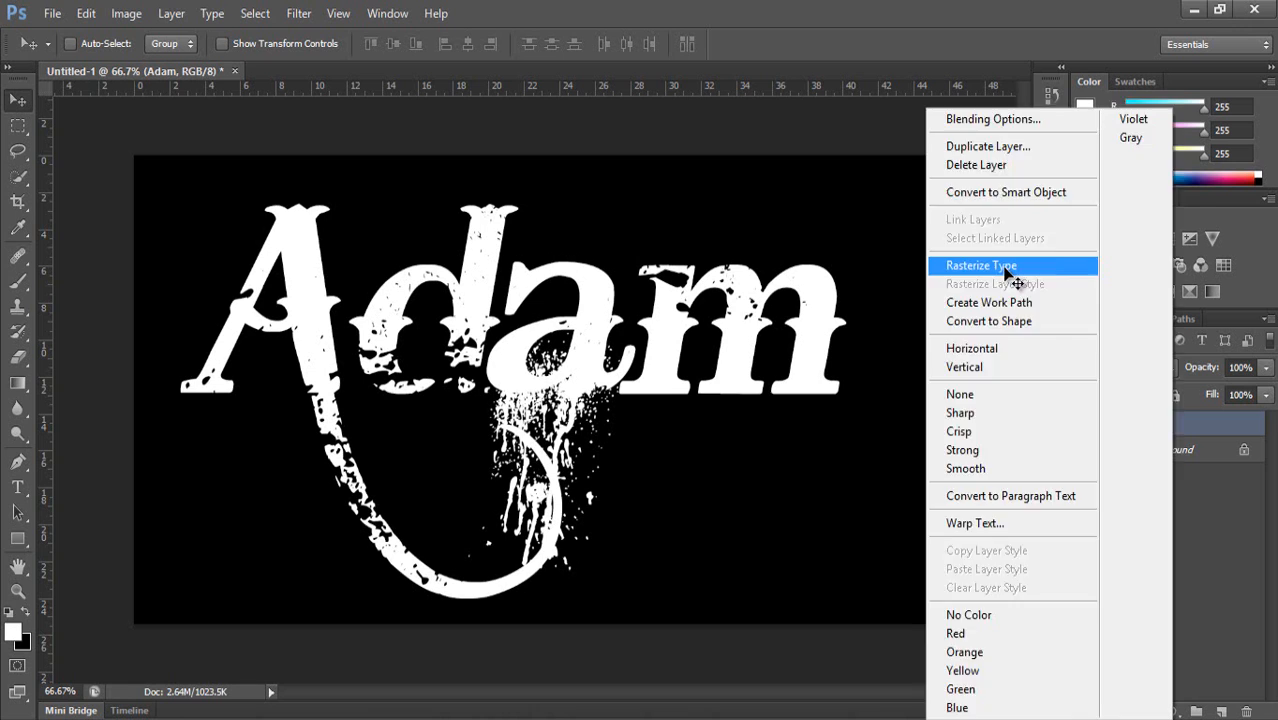
left_click(981, 265)
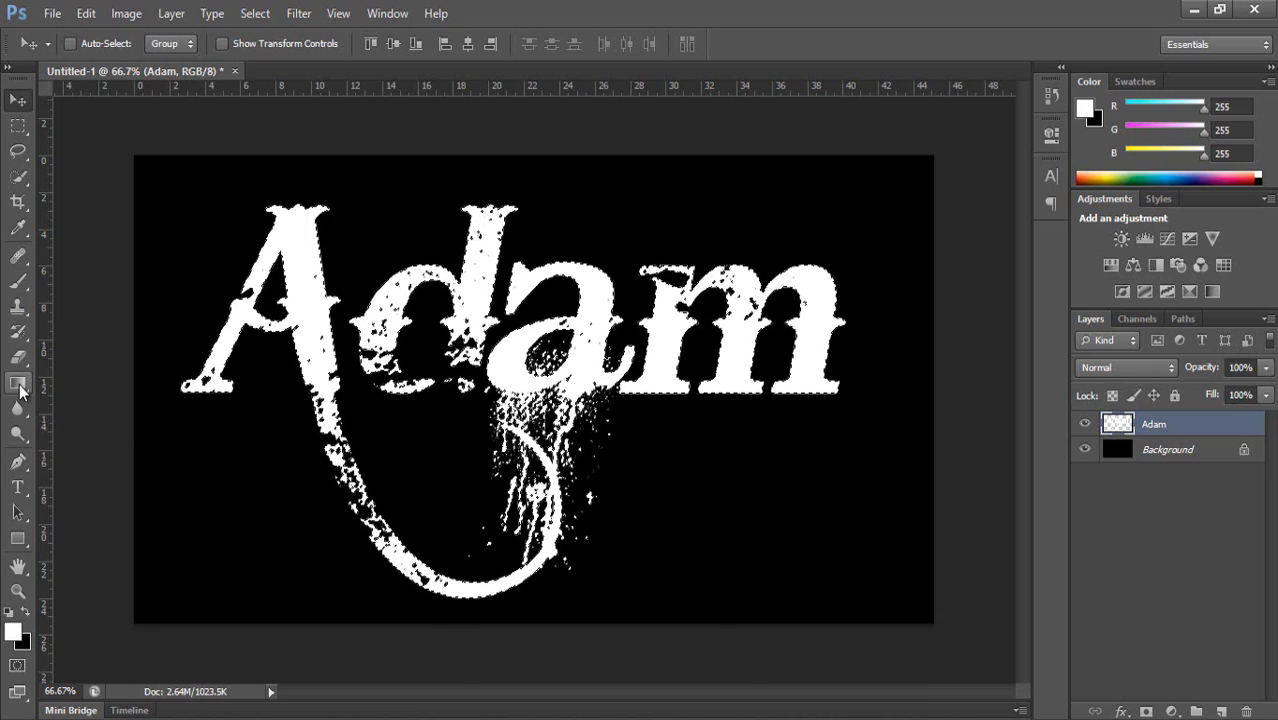
Switch to the Gradient tool and start from the Foreground to Background preset
left_click(18, 383)
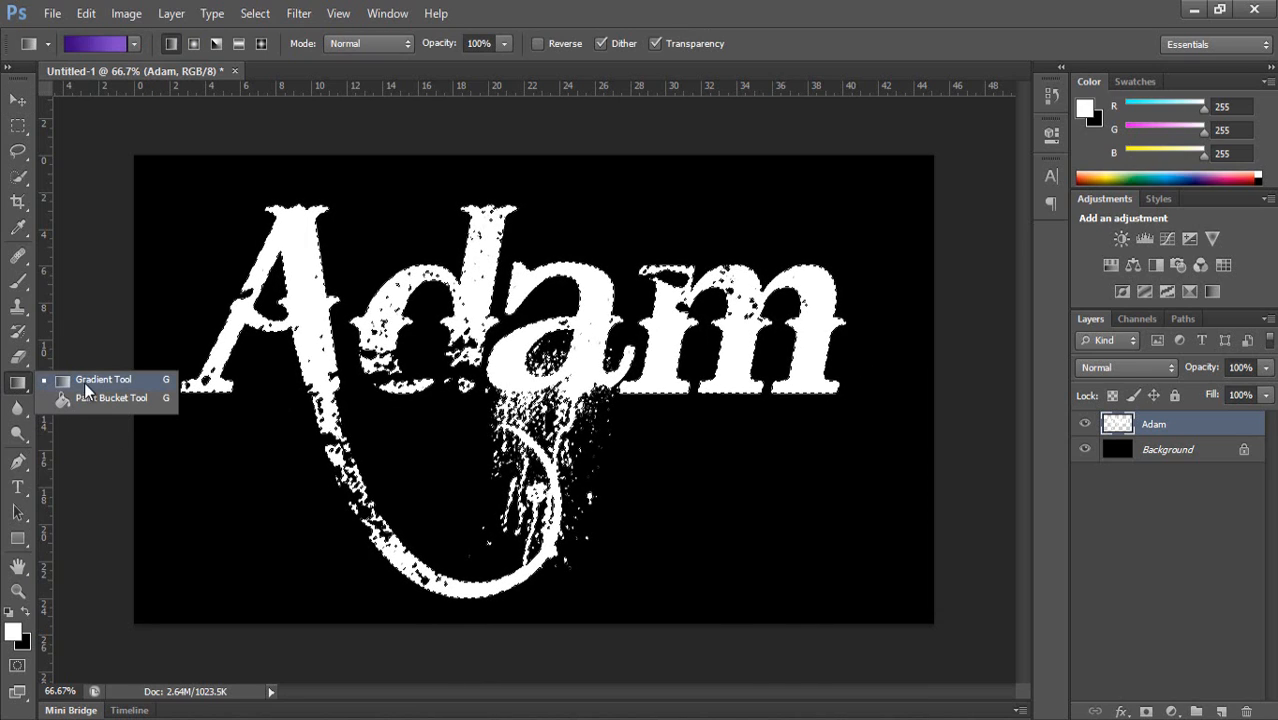
left_click(95, 43)
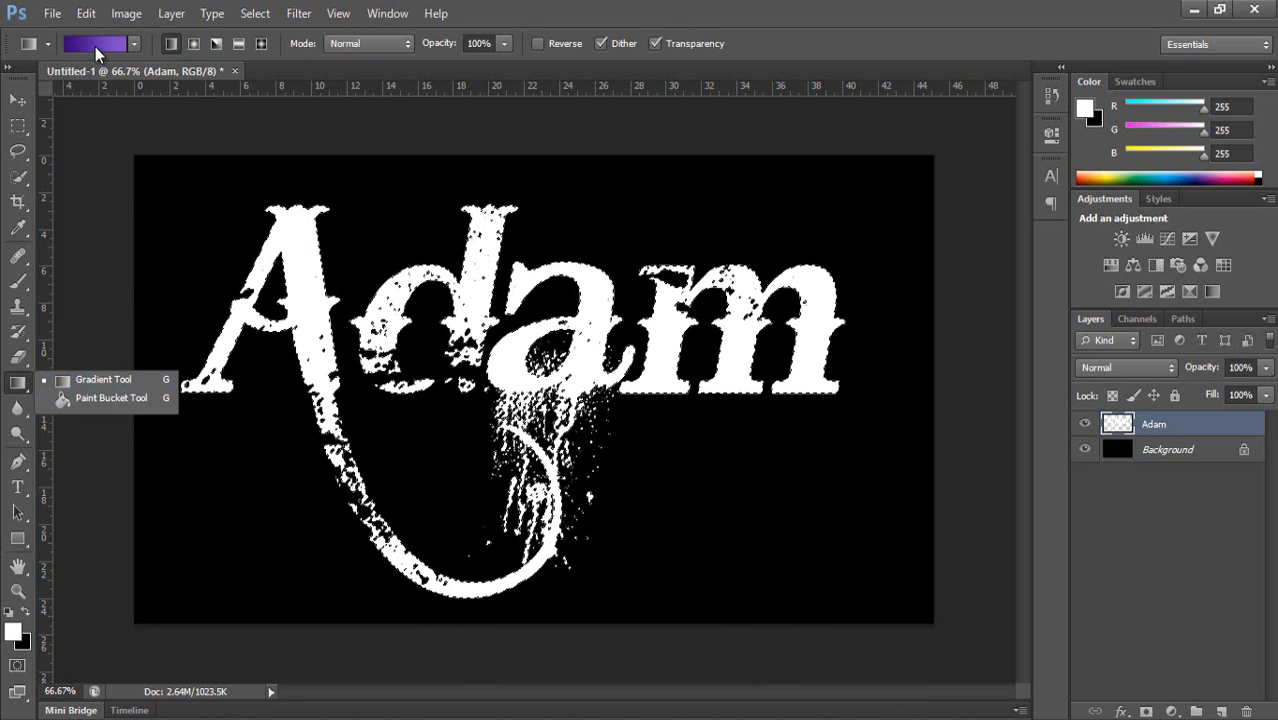
left_click(94, 43)
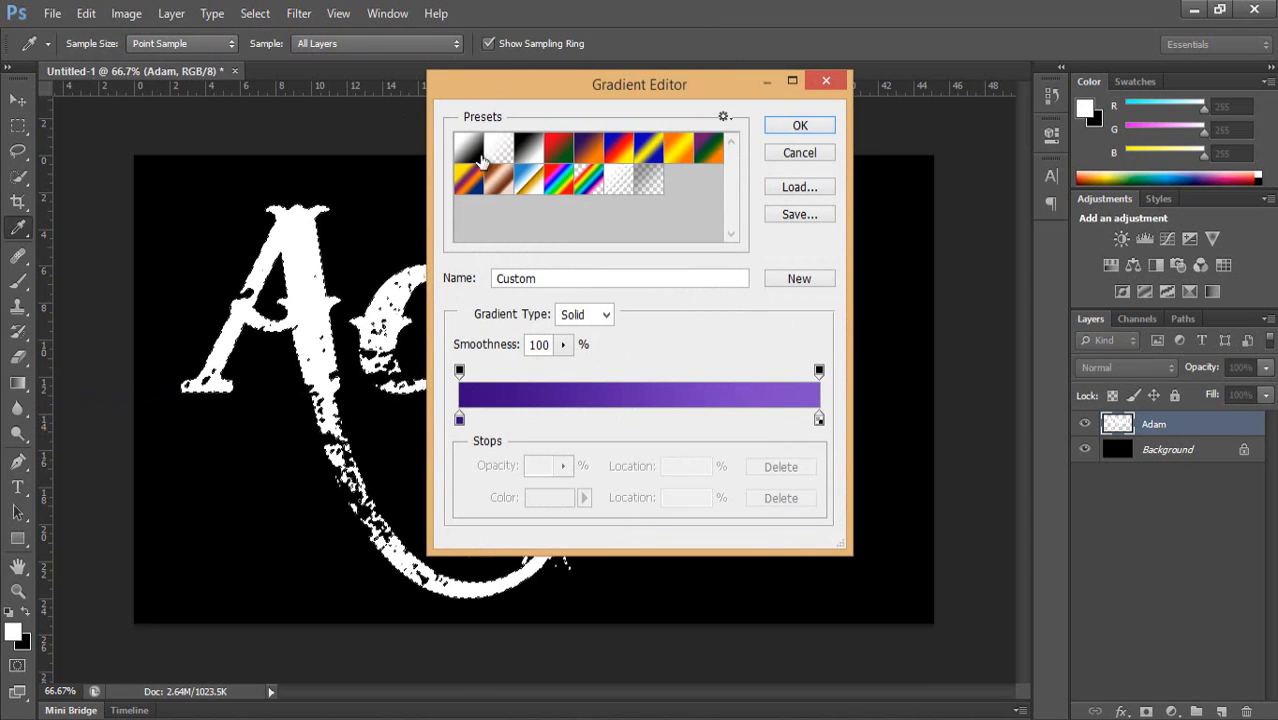
left_click(470, 147)
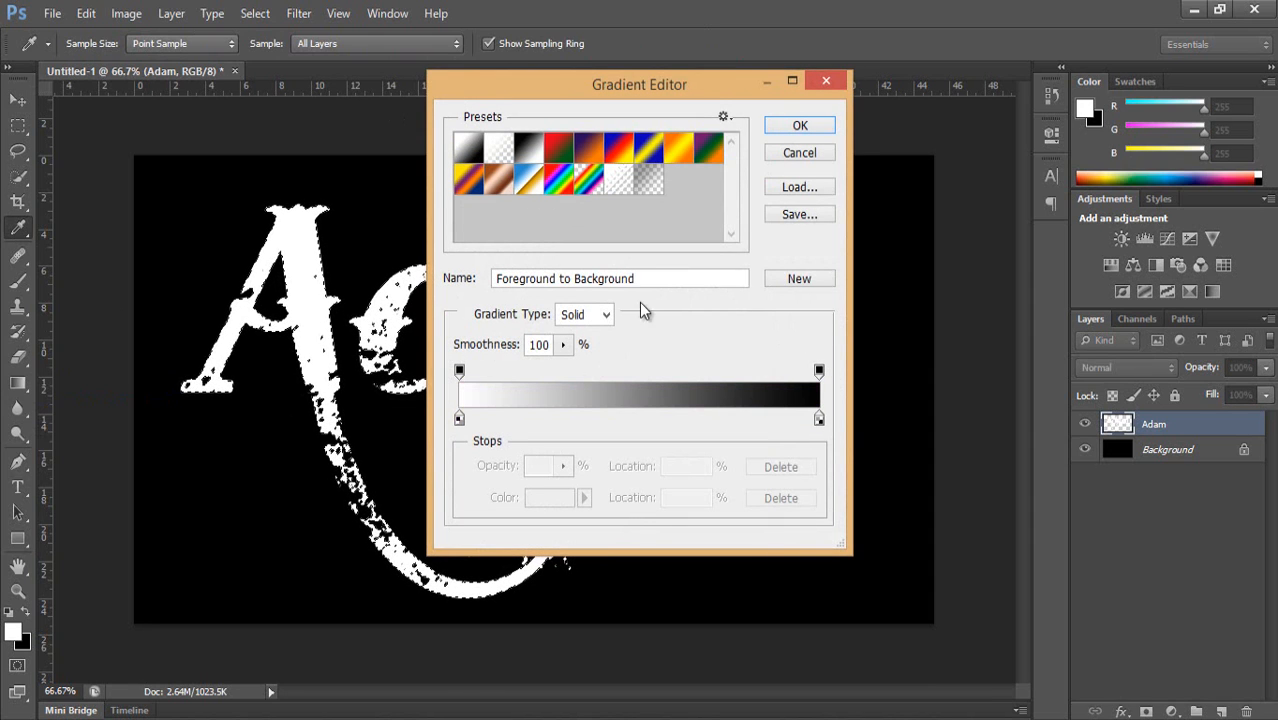
Pick a dark red and a lighter red for the gradient's colour stops
left_click(459, 418)
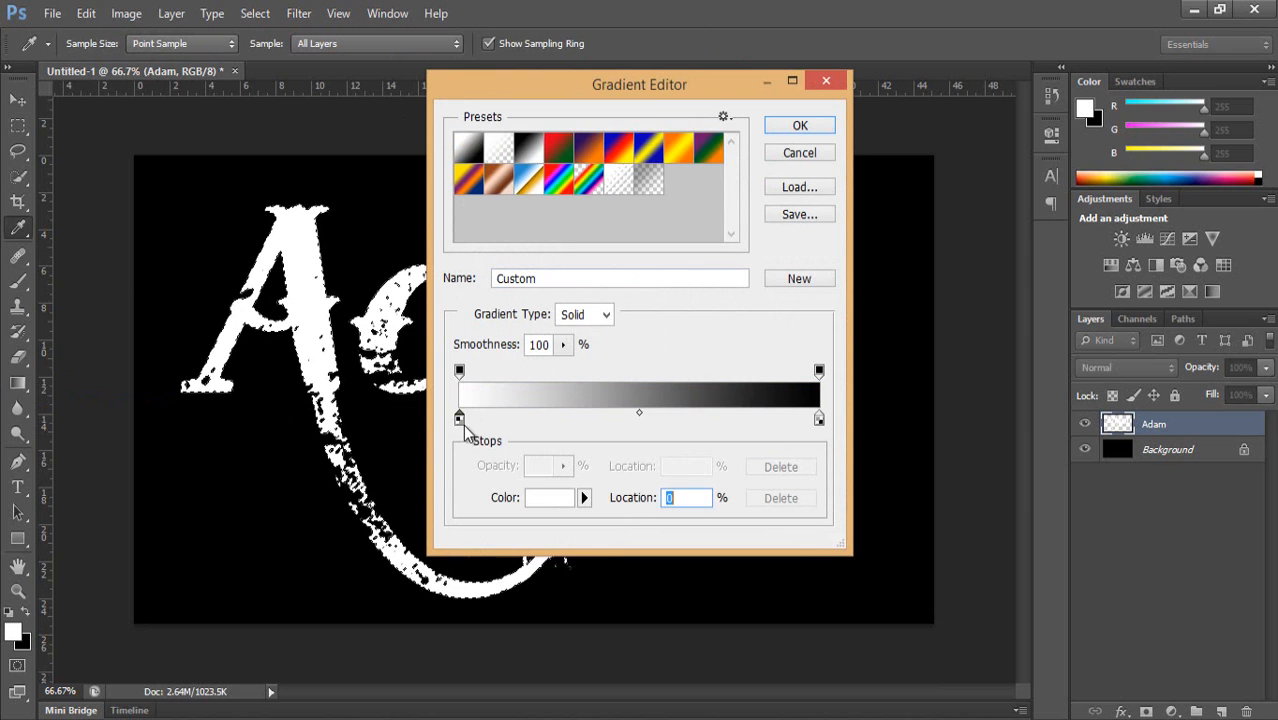
left_click(548, 497)
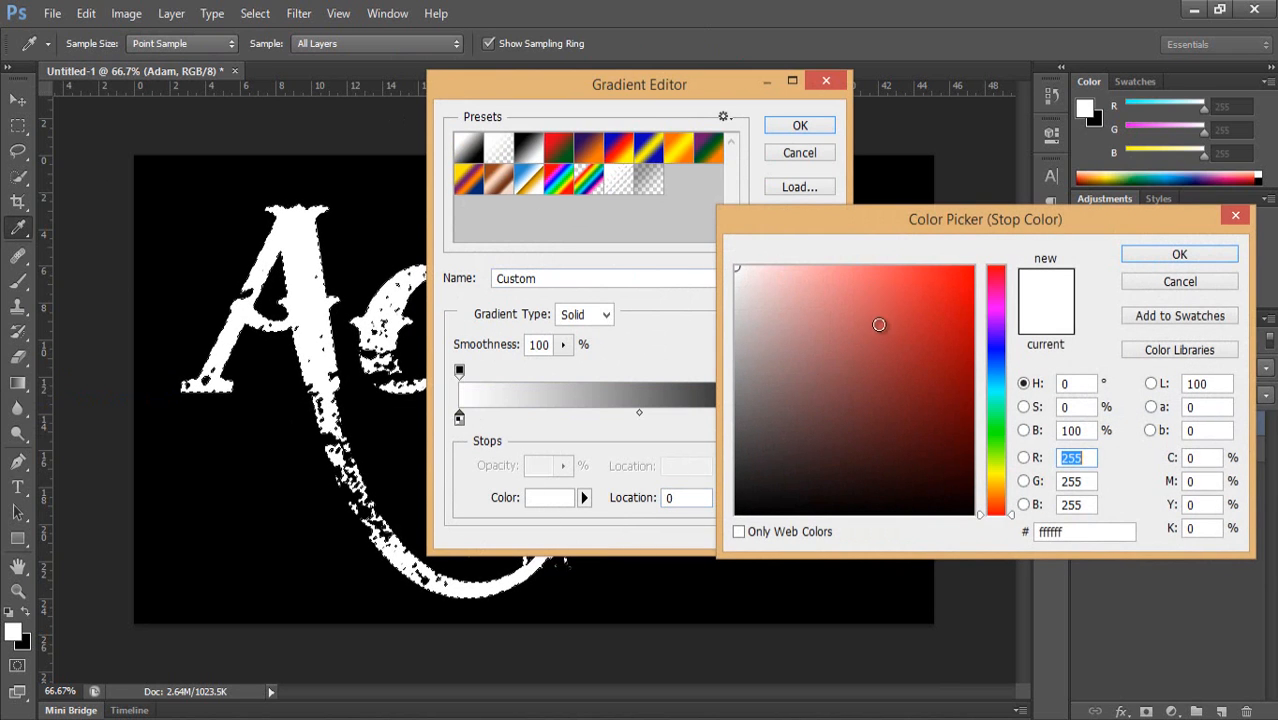
left_click(967, 271)
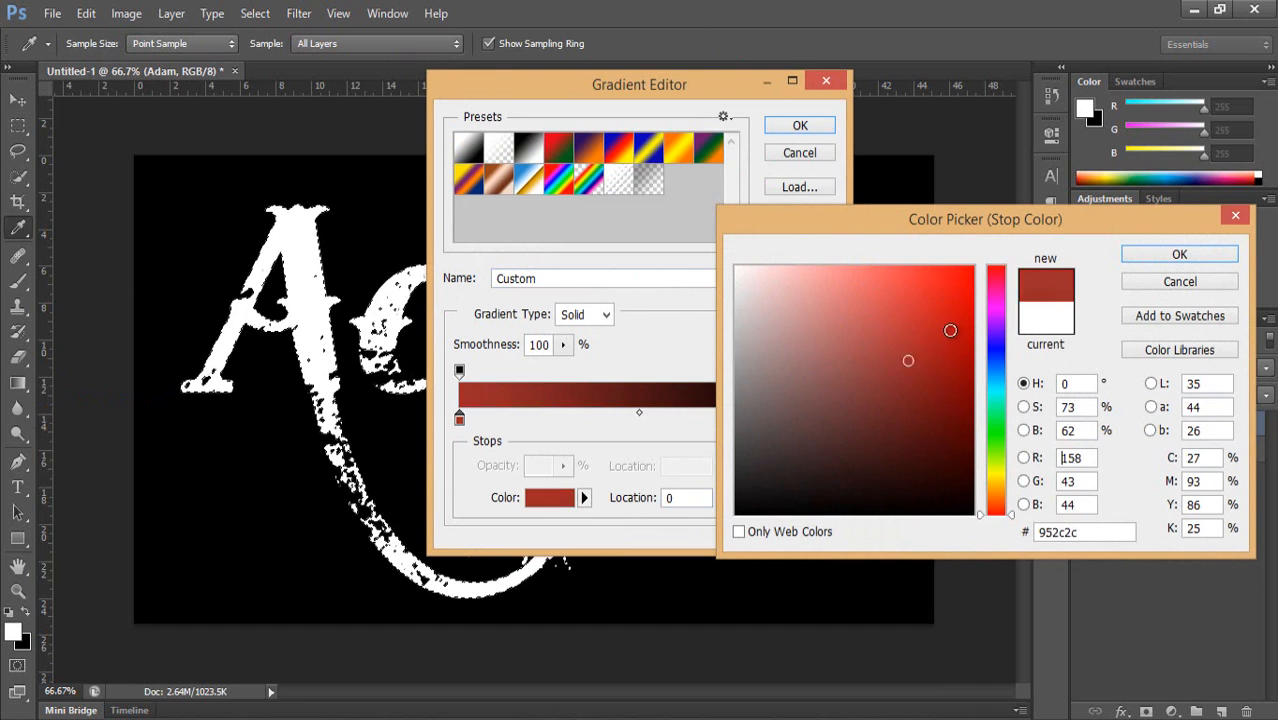
left_click(967, 320)
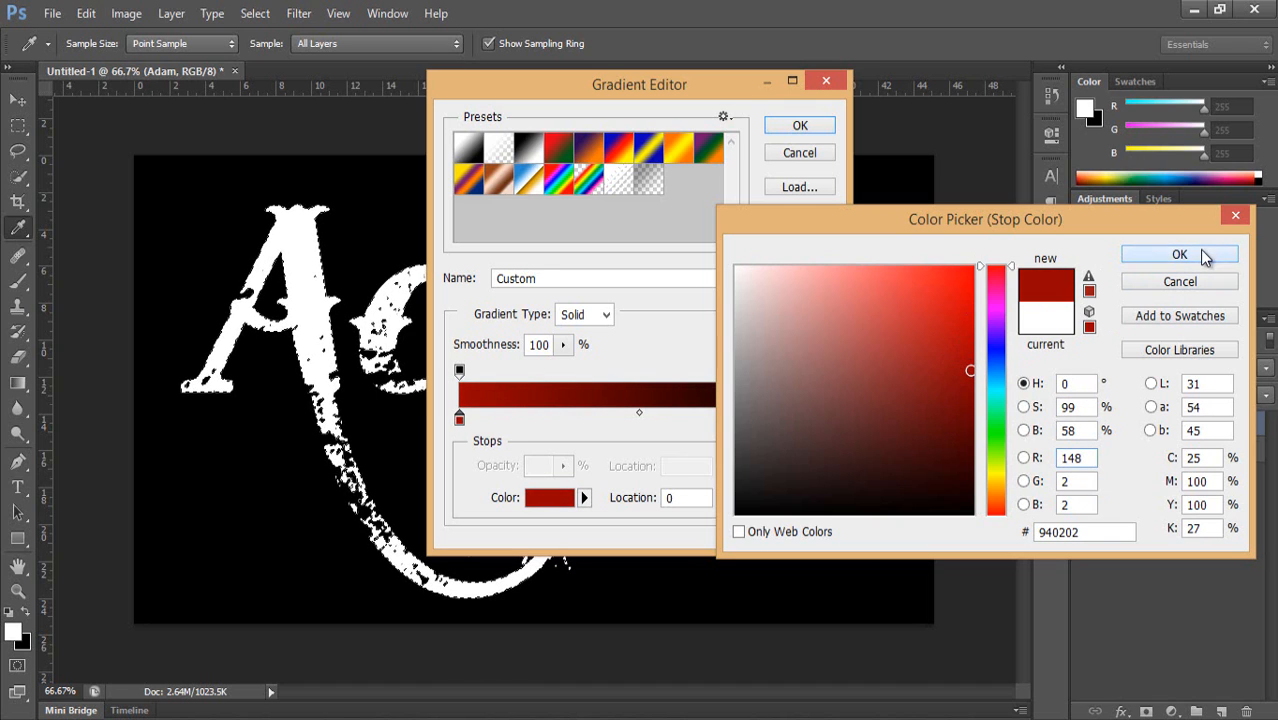
left_click(1179, 254)
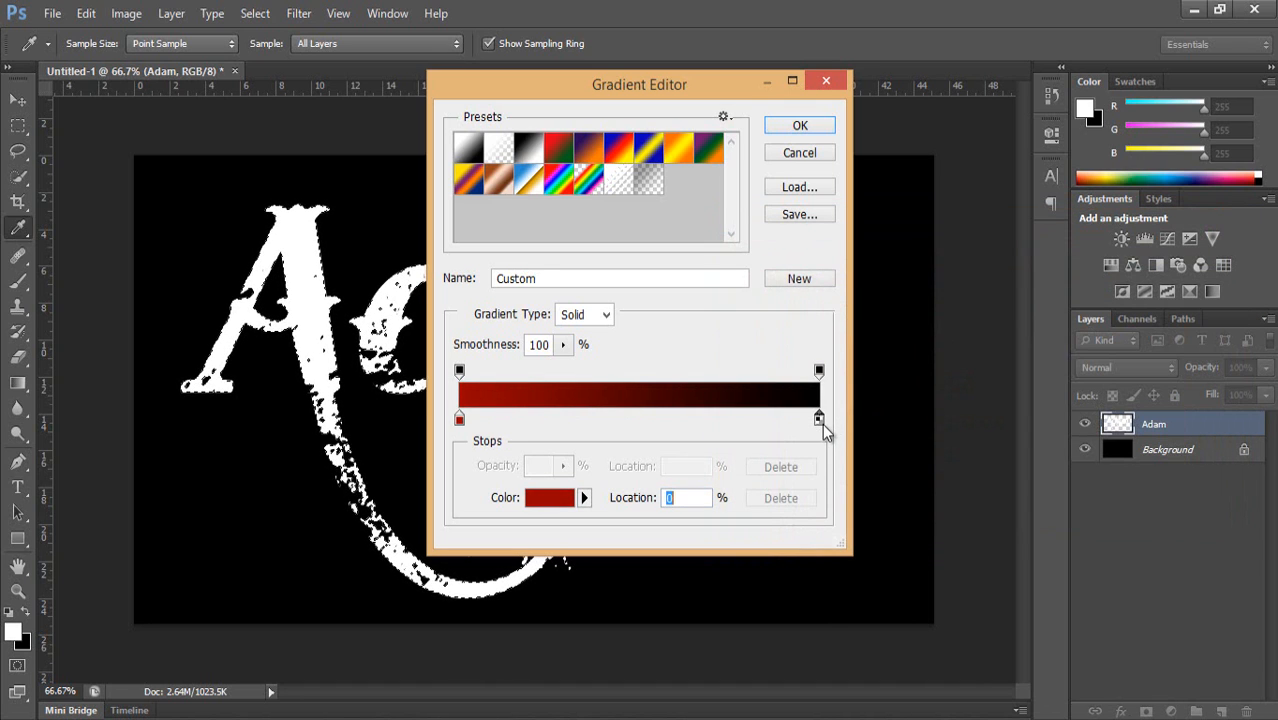
left_click(549, 497)
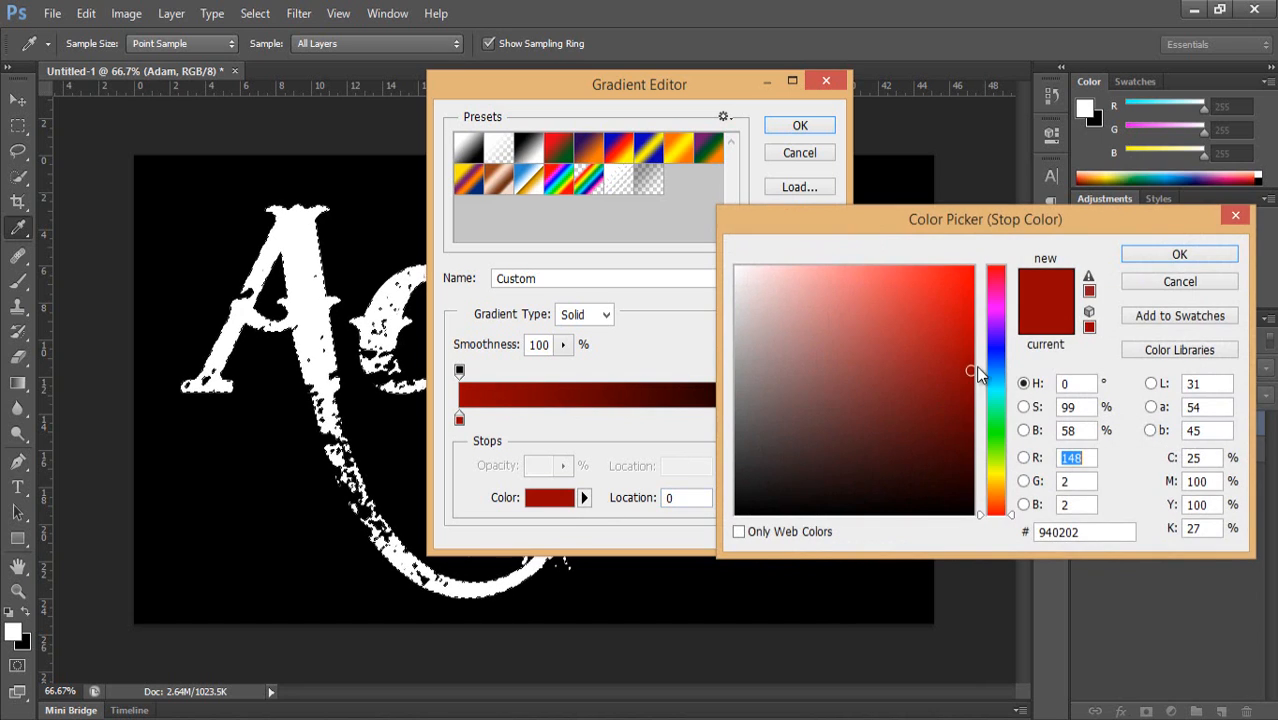
left_click(903, 333)
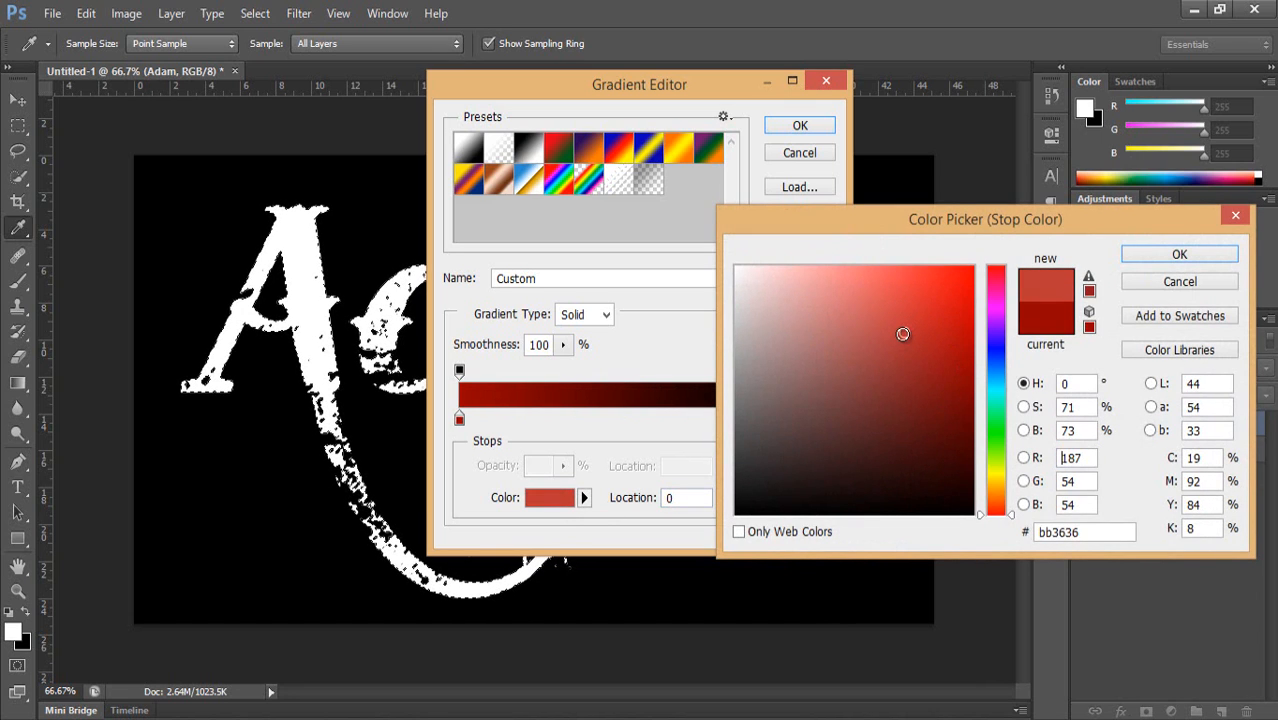
left_click(924, 332)
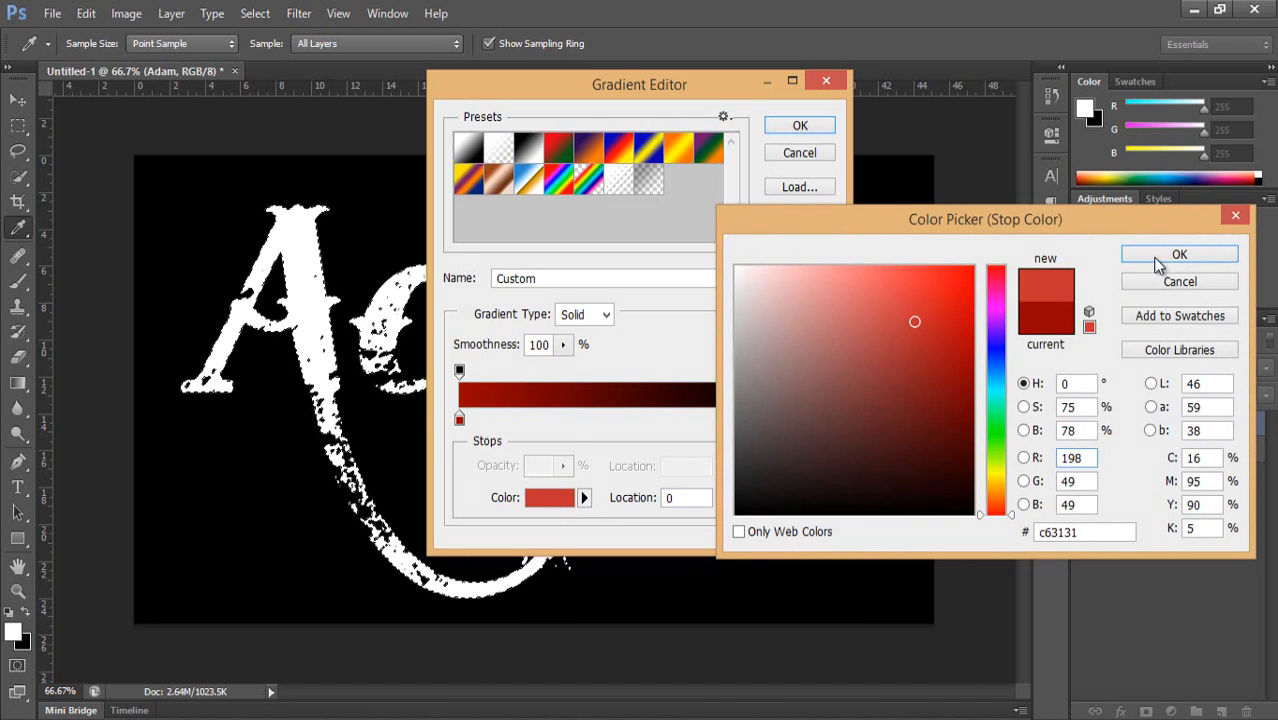
left_click(1179, 254)
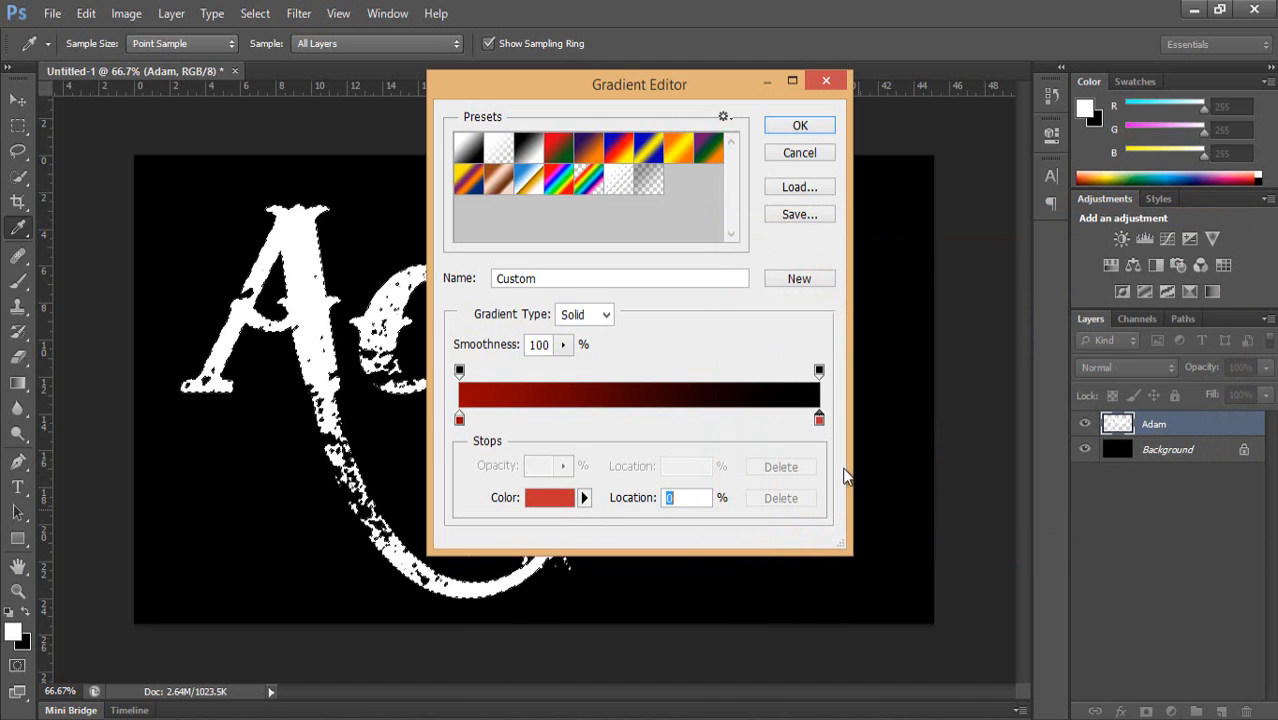
Set the right stop to #bb1212 and the left to #780d0d, and accept
left_click(819, 418)
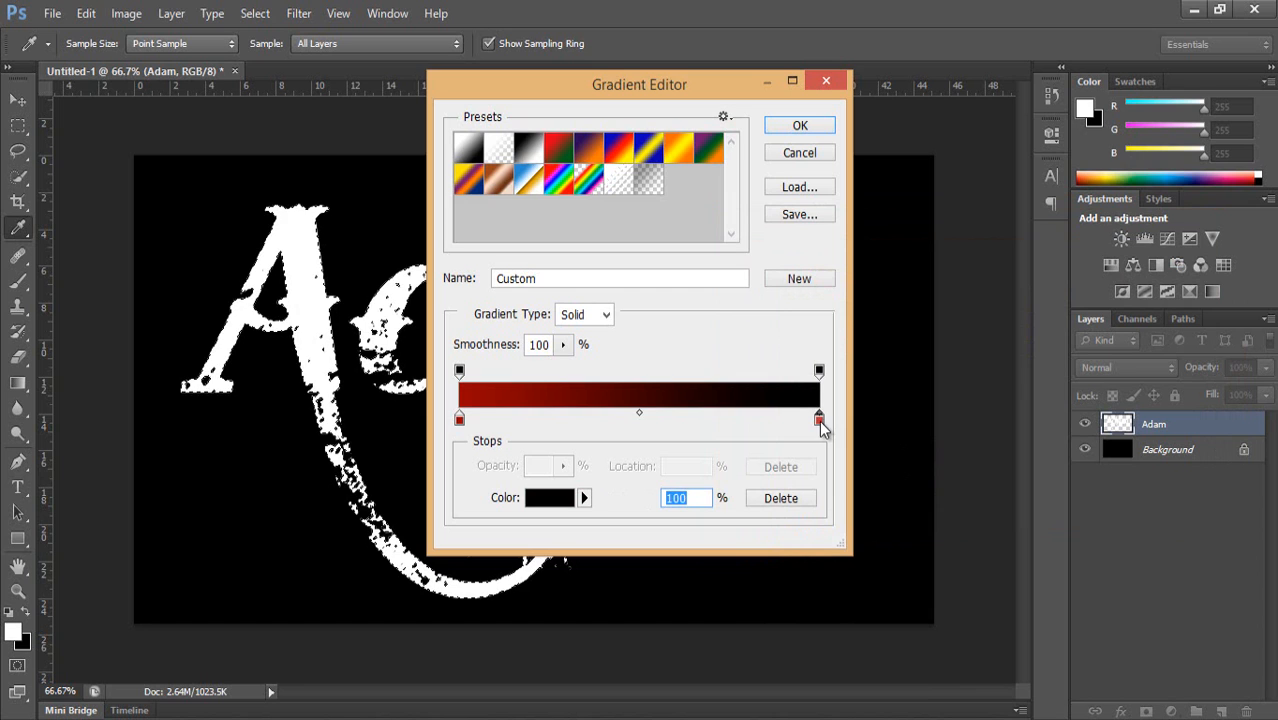
left_click(549, 498)
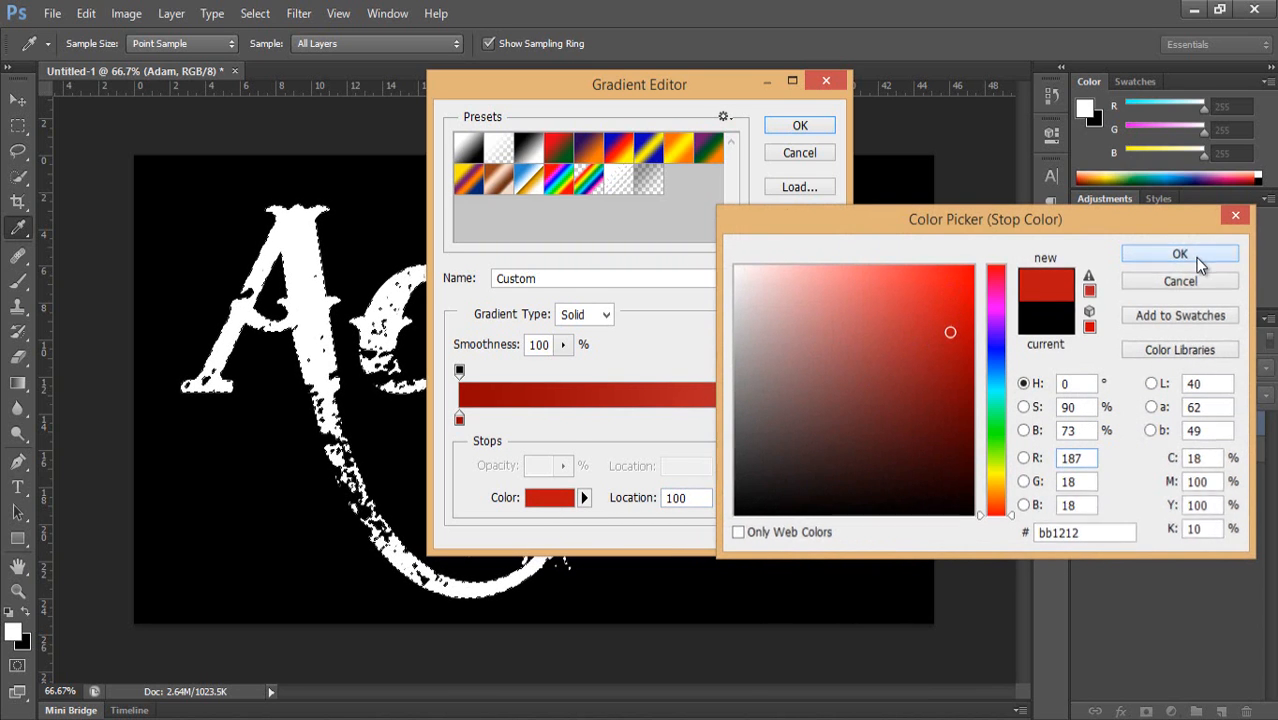
left_click(1180, 253)
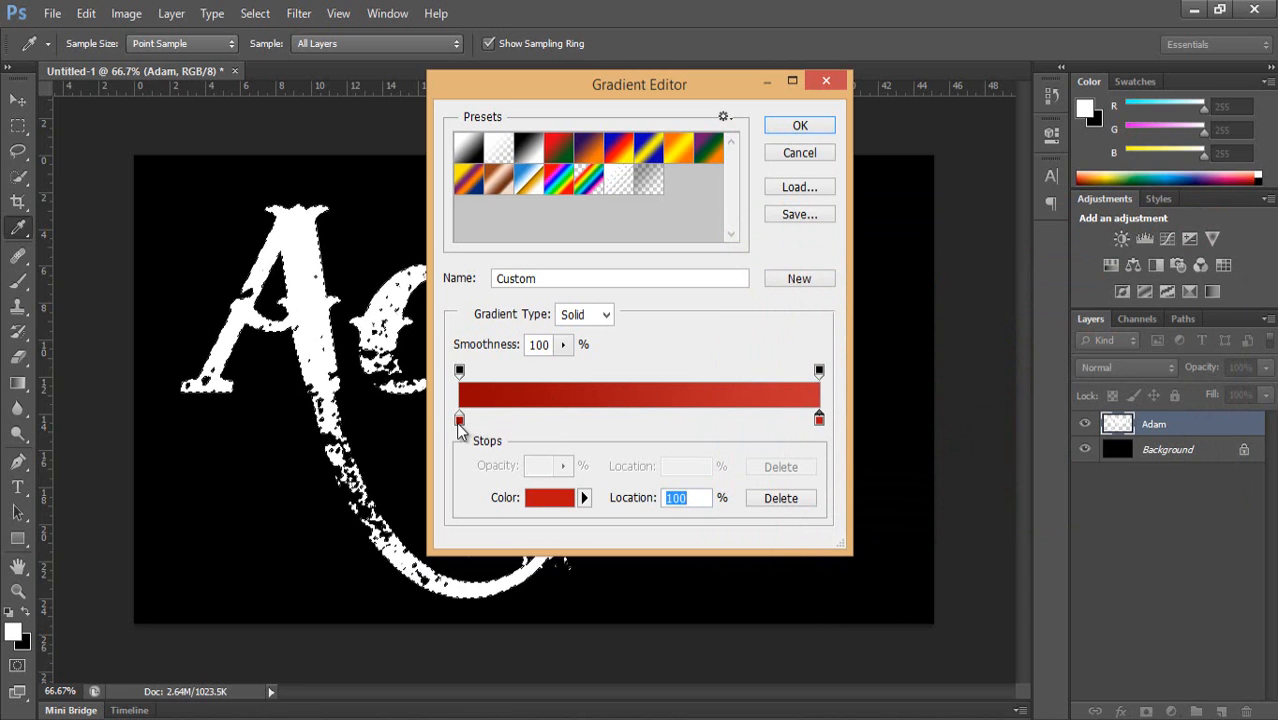
left_click(548, 497)
type("120")
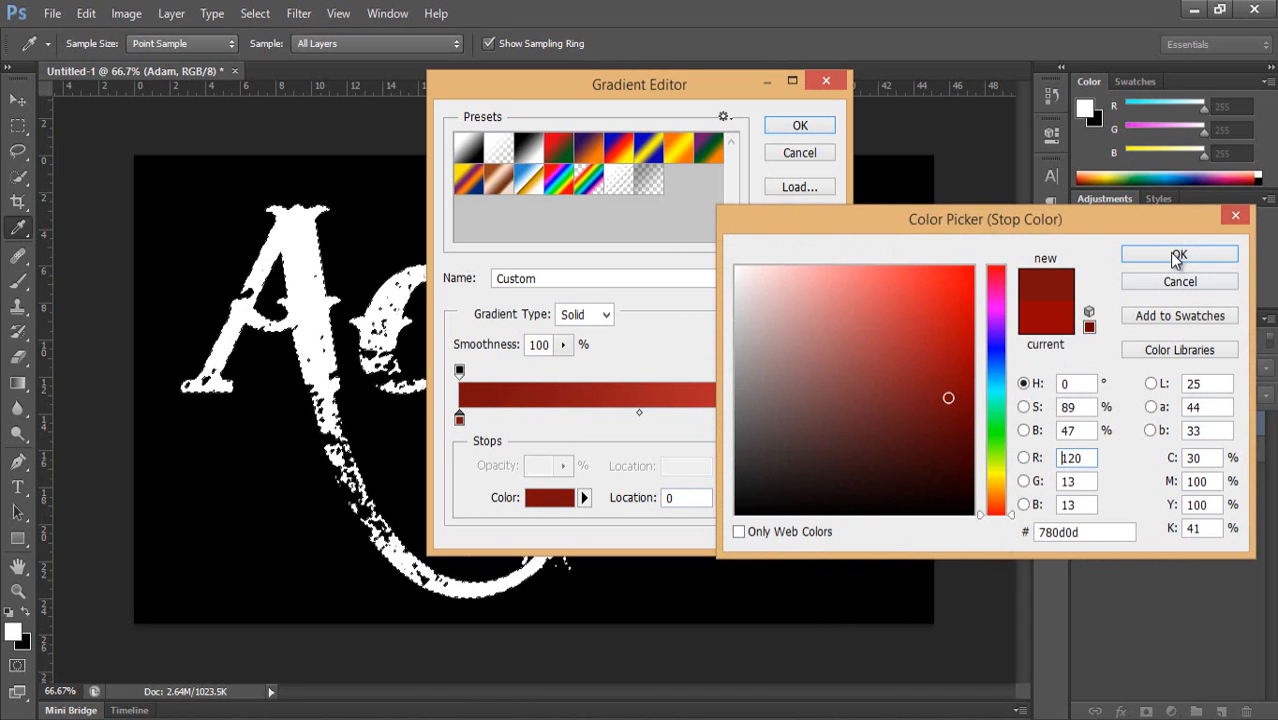
left_click(1179, 254)
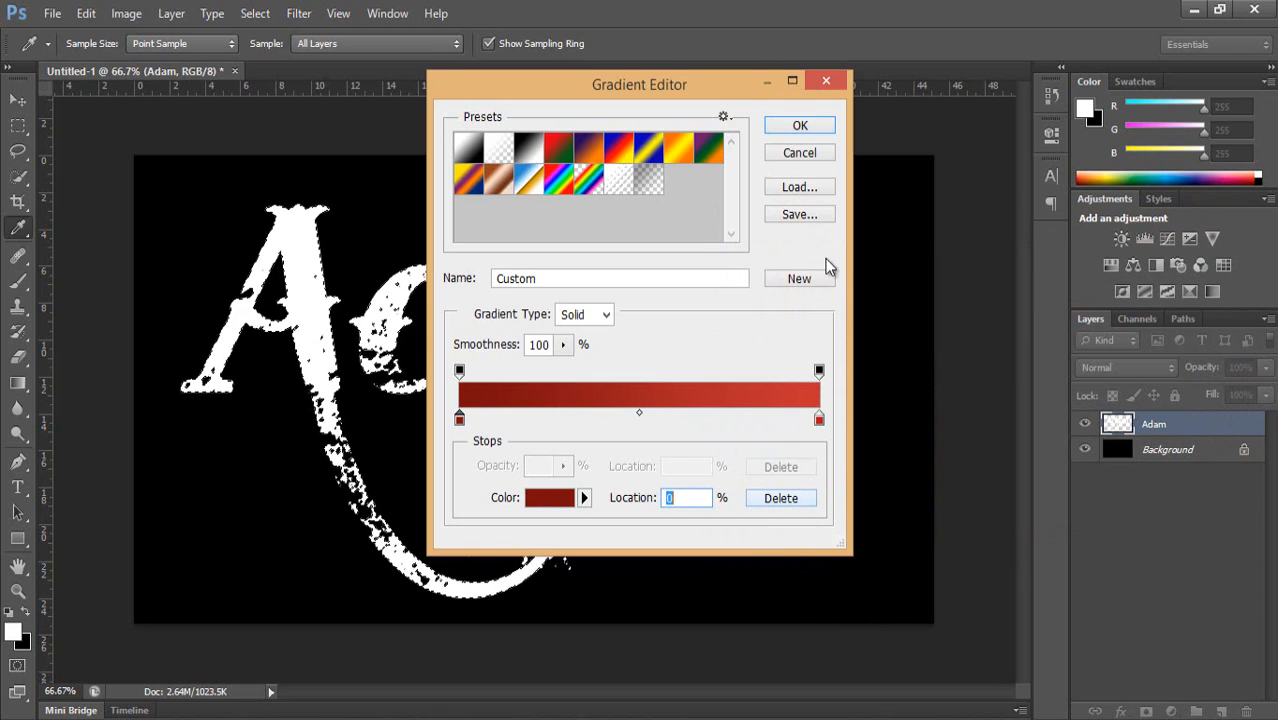
left_click(799, 125)
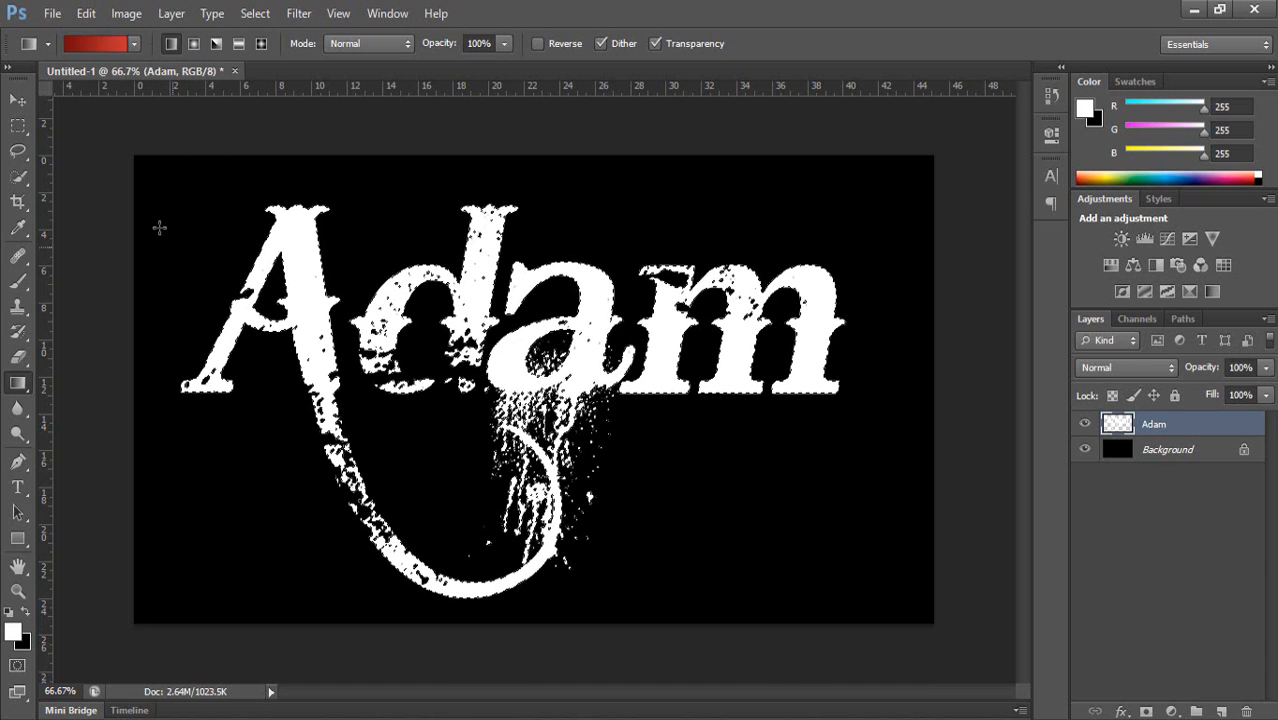
Drag the red gradient across the Adam letter selection, then deselect with Ctrl+D
left_click_drag(150, 205, 868, 480)
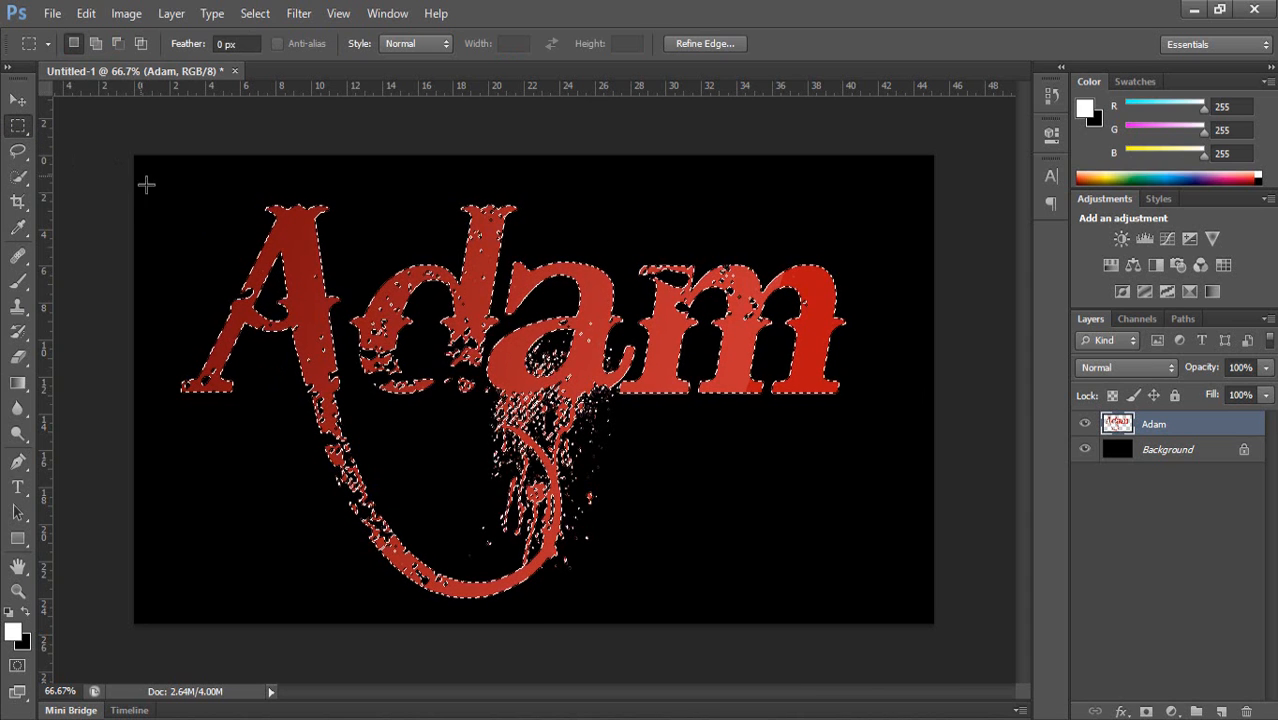
key("ctrl+d")
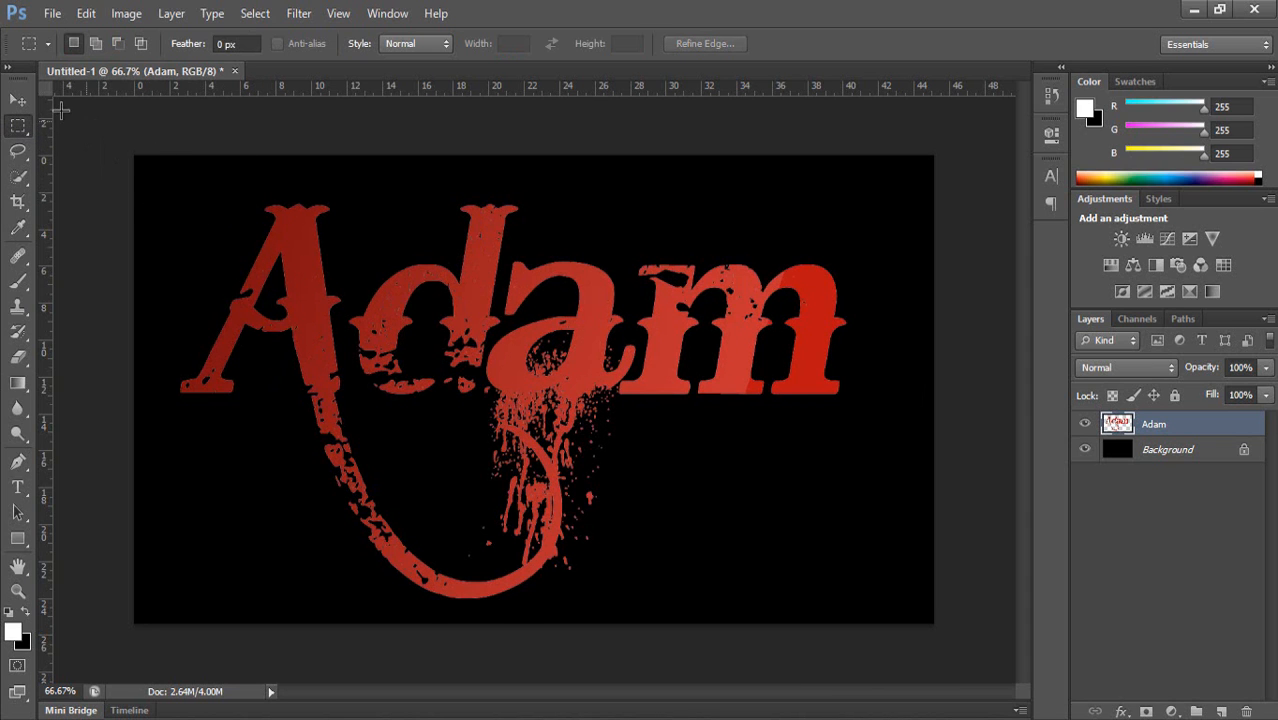
left_click(18, 99)
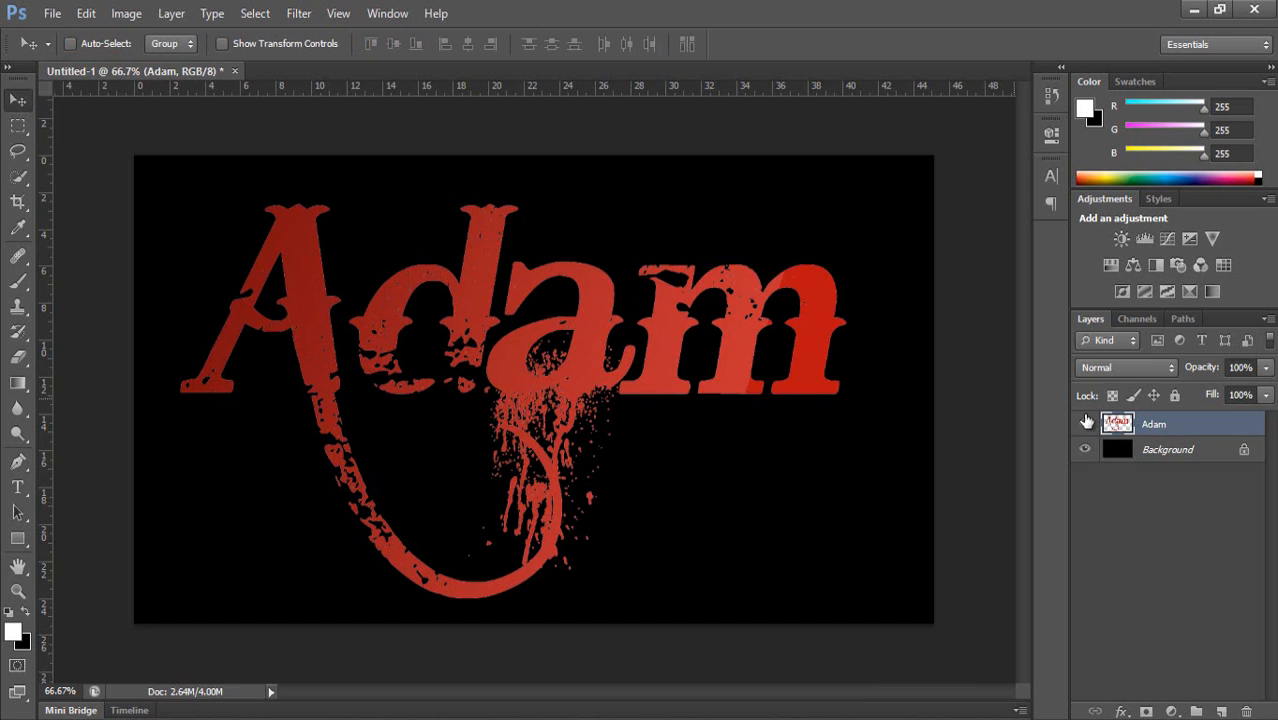
Duplicate the Adam layer as 'Adam copy', with an empty Layer 1 above
right_click(1153, 424)
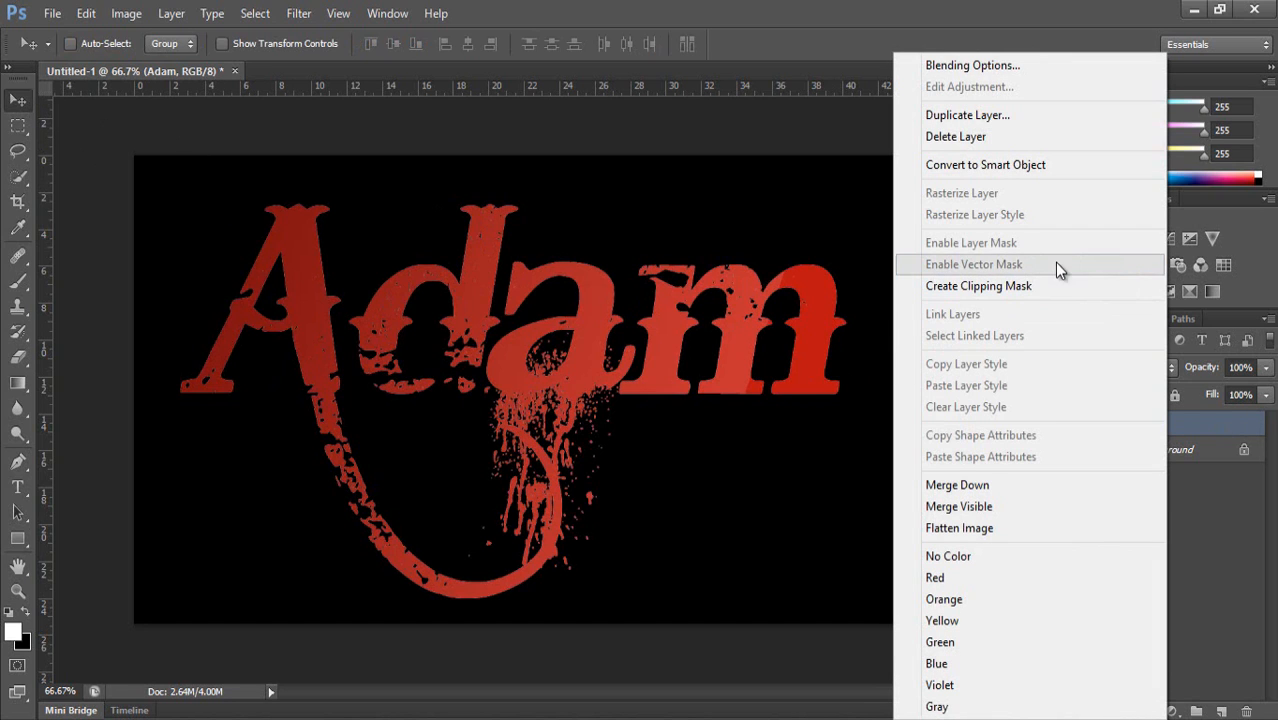
key("ctrl+j")
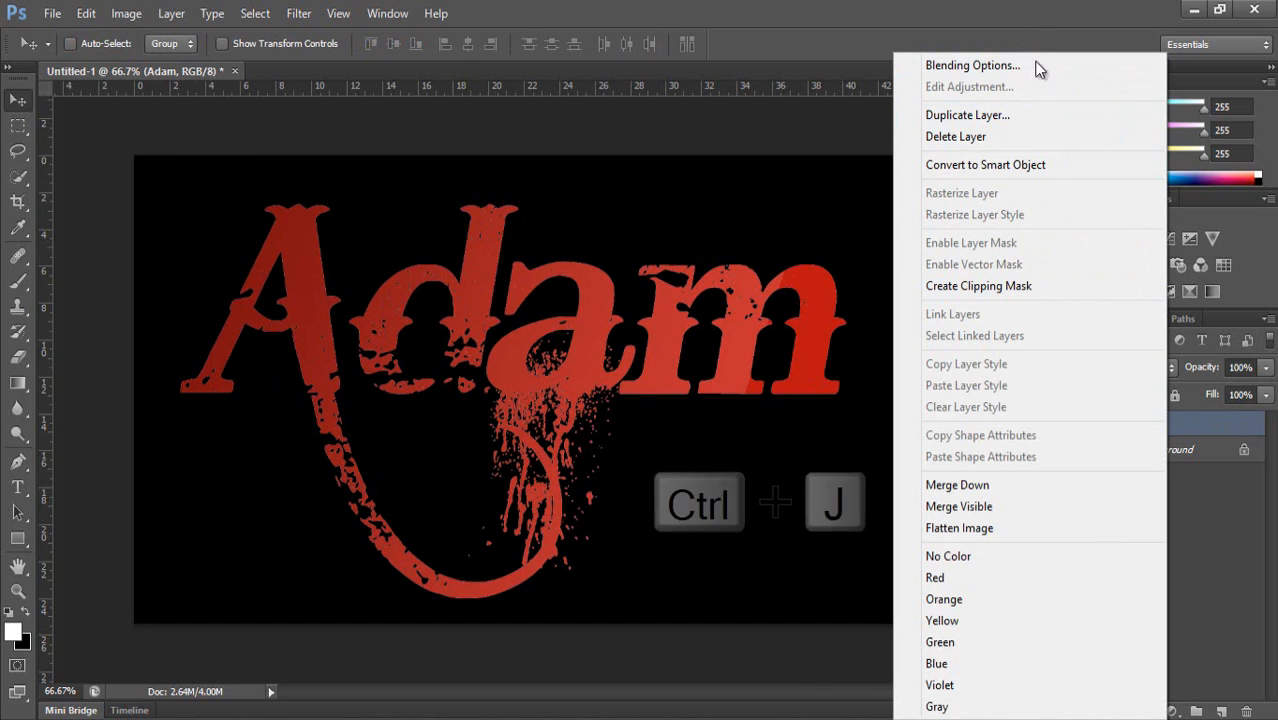
left_click(967, 114)
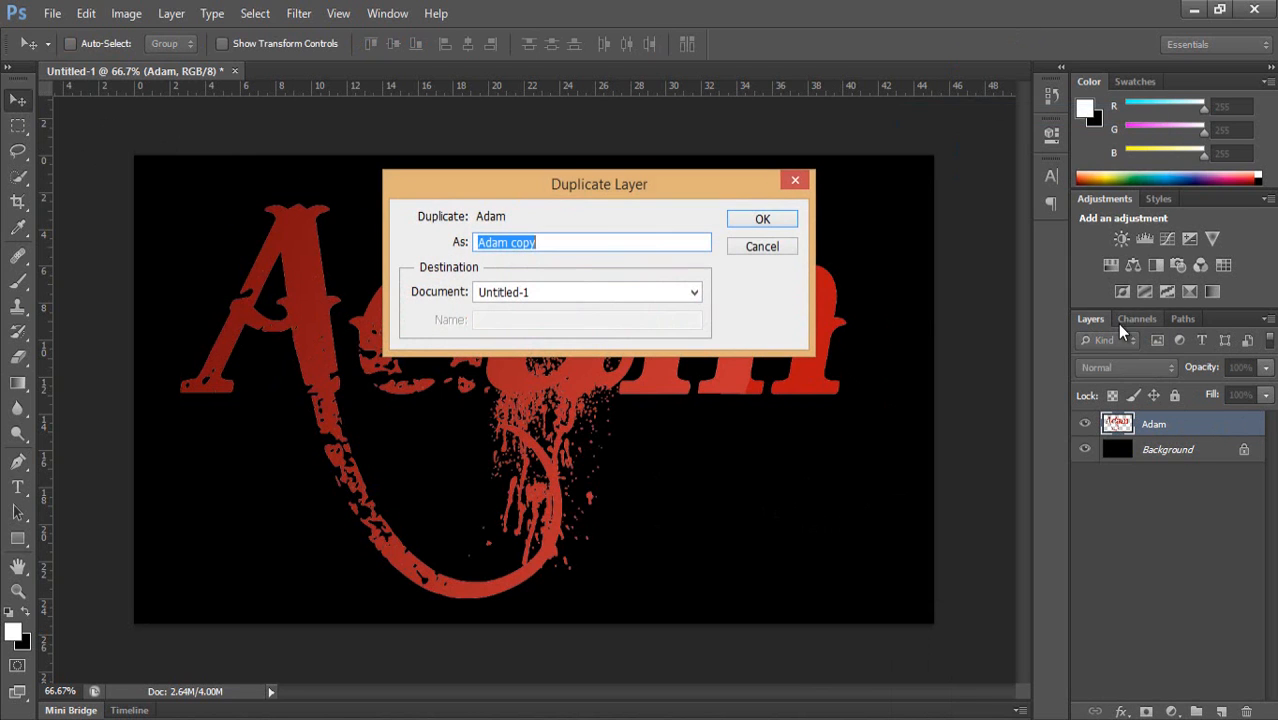
left_click(762, 219)
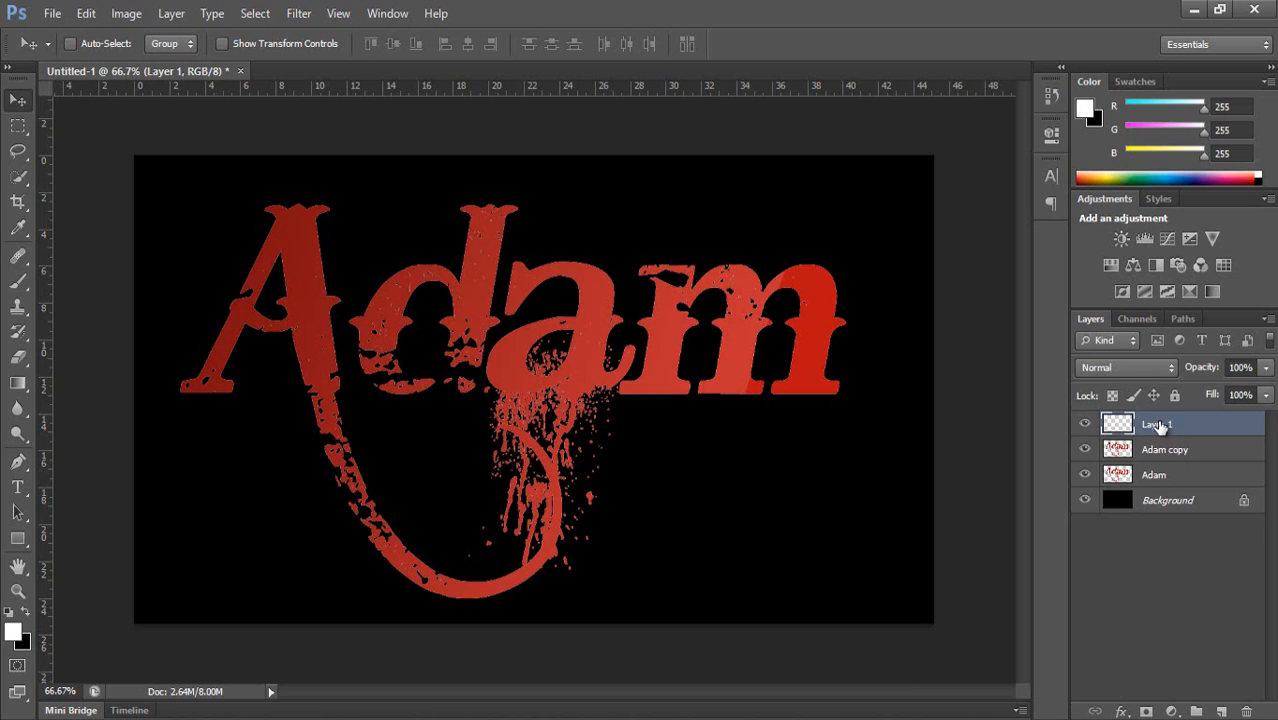
mouse_move(1168, 448)
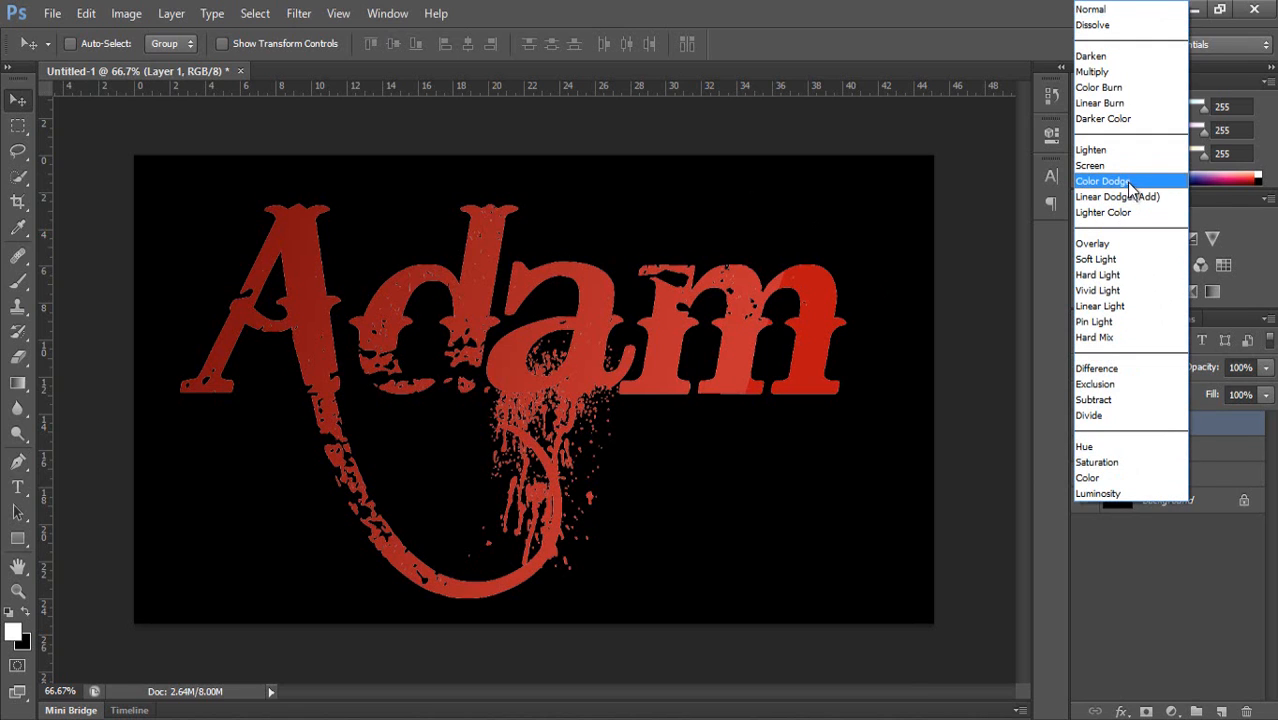
Set Layer 1 to Color Dodge, render Clouds on it, then select Adam copy
left_click(1102, 181)
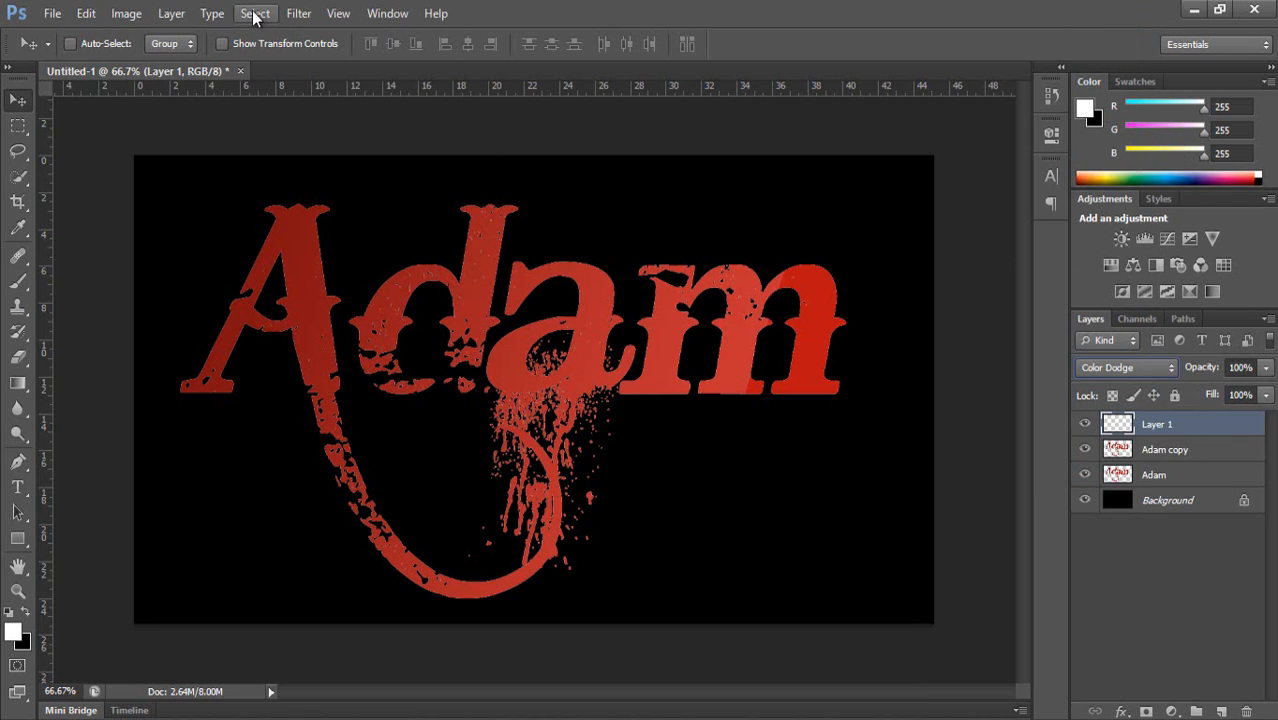
left_click(298, 13)
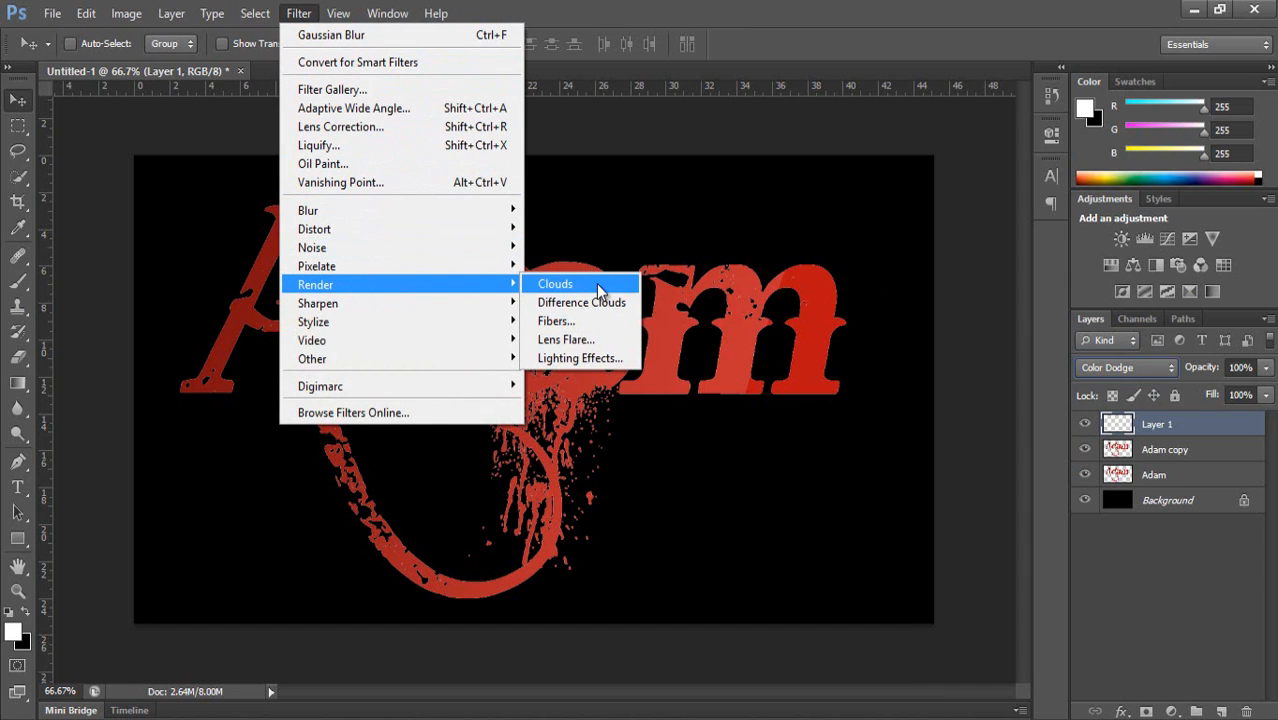
left_click(554, 283)
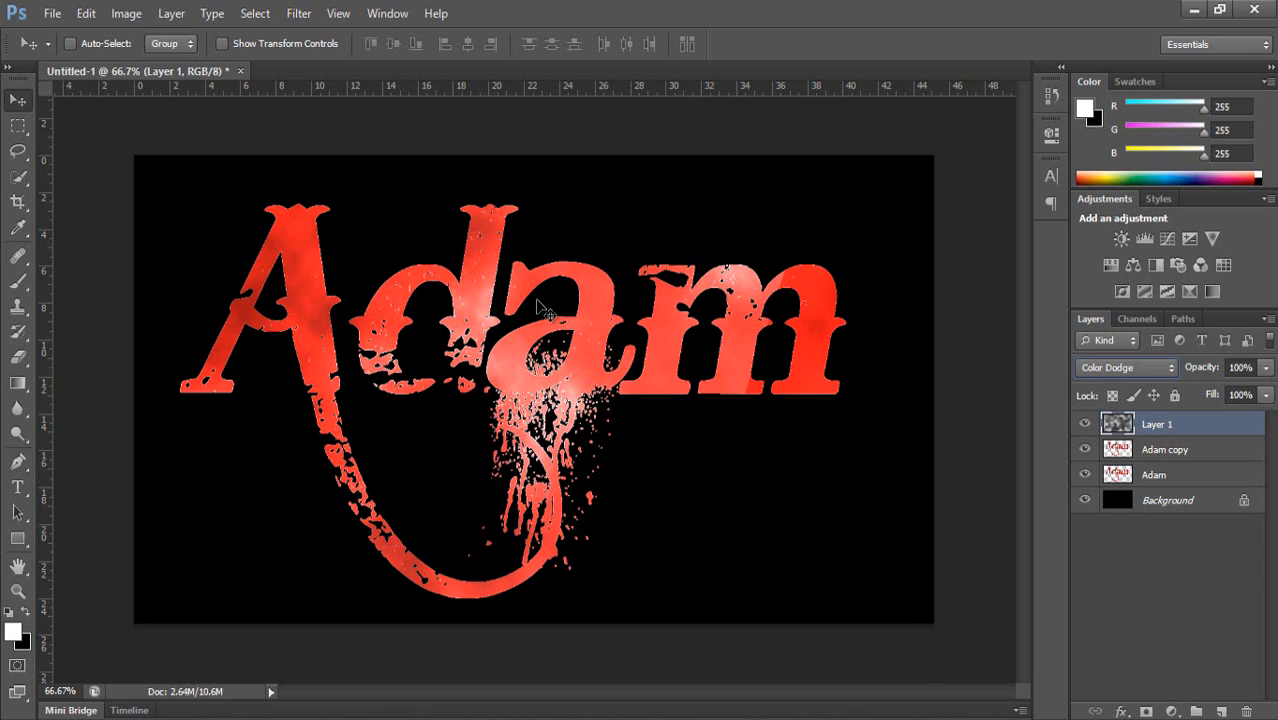
mouse_move(1014, 380)
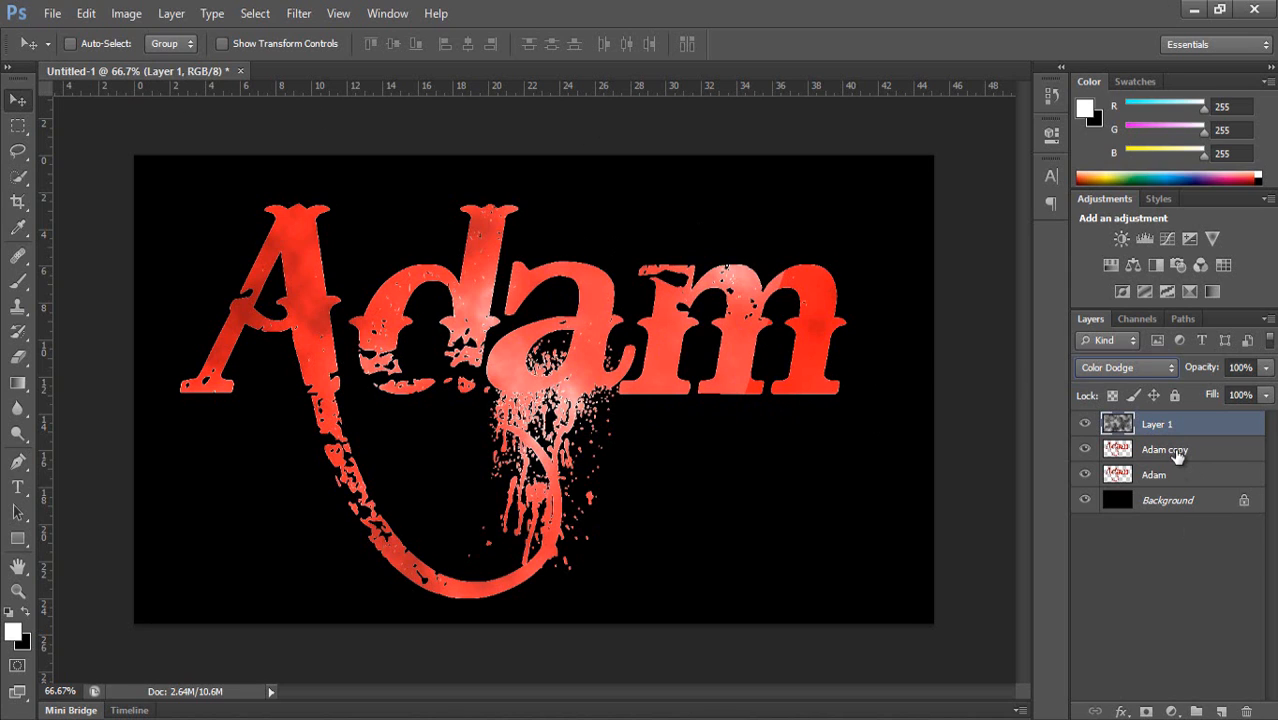
left_click(1165, 449)
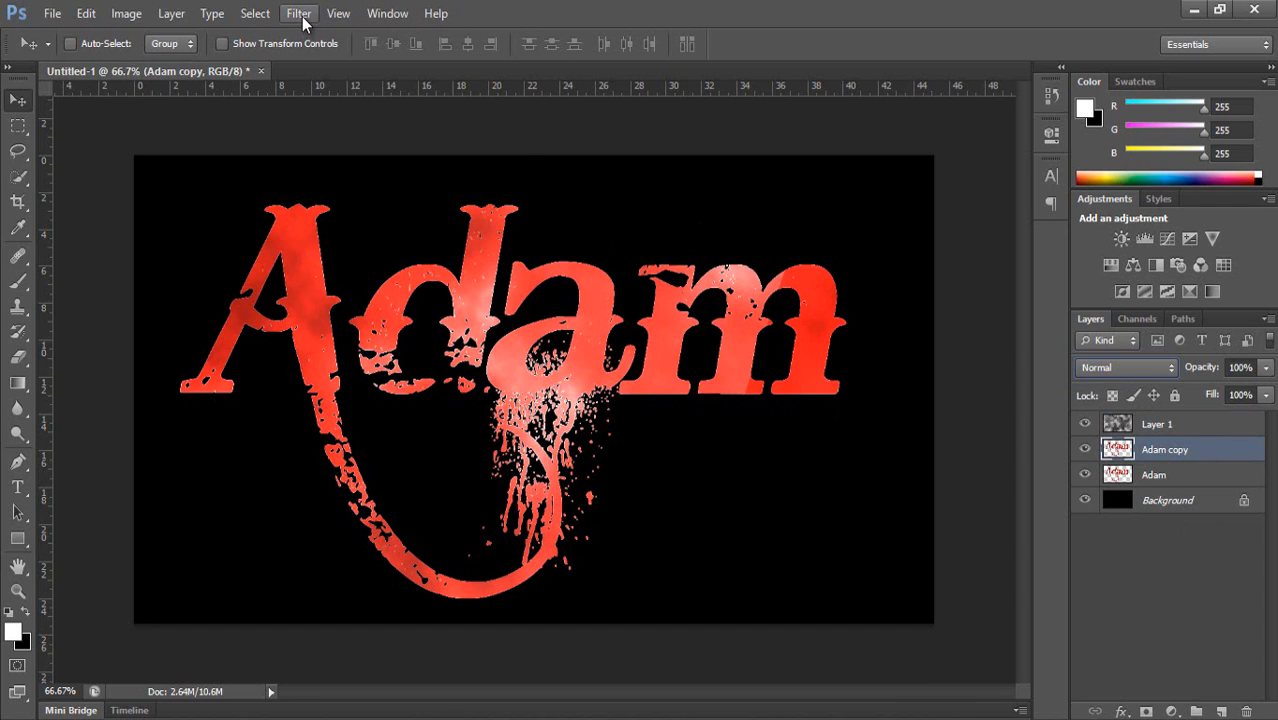
Apply a Gaussian Blur of about 149 px to the Adam copy layer
left_click(299, 13)
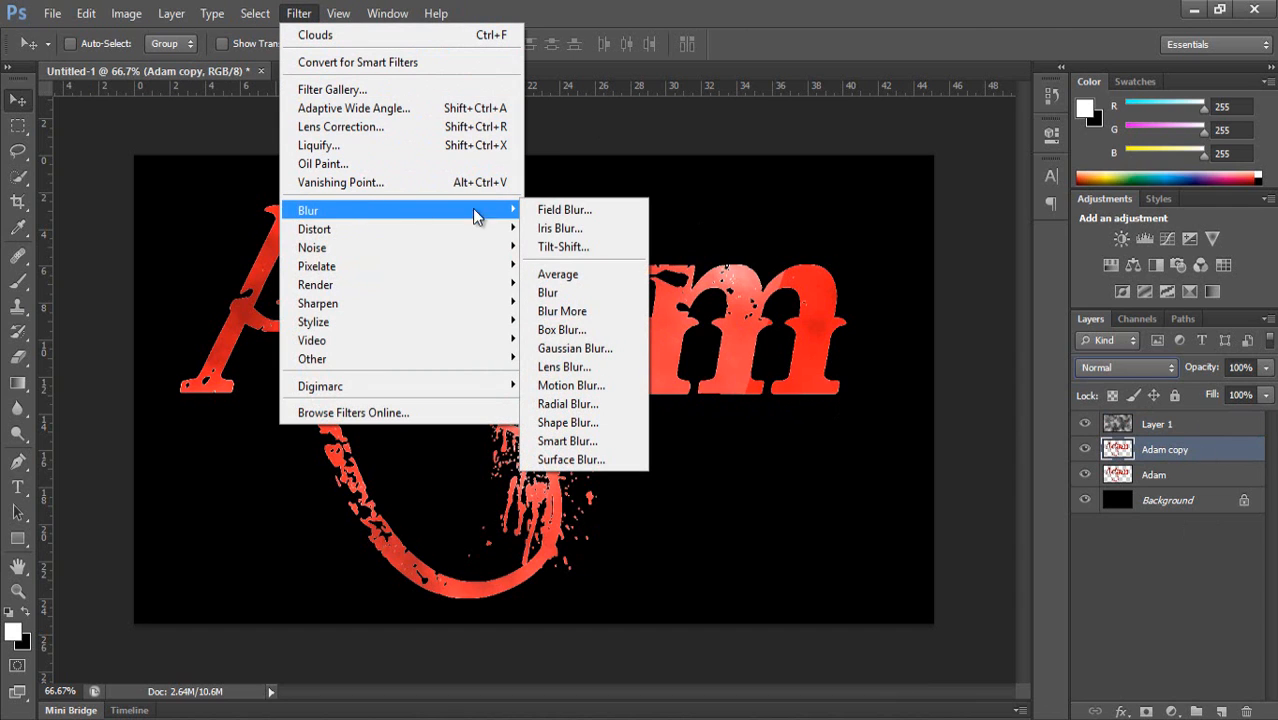
left_click(574, 348)
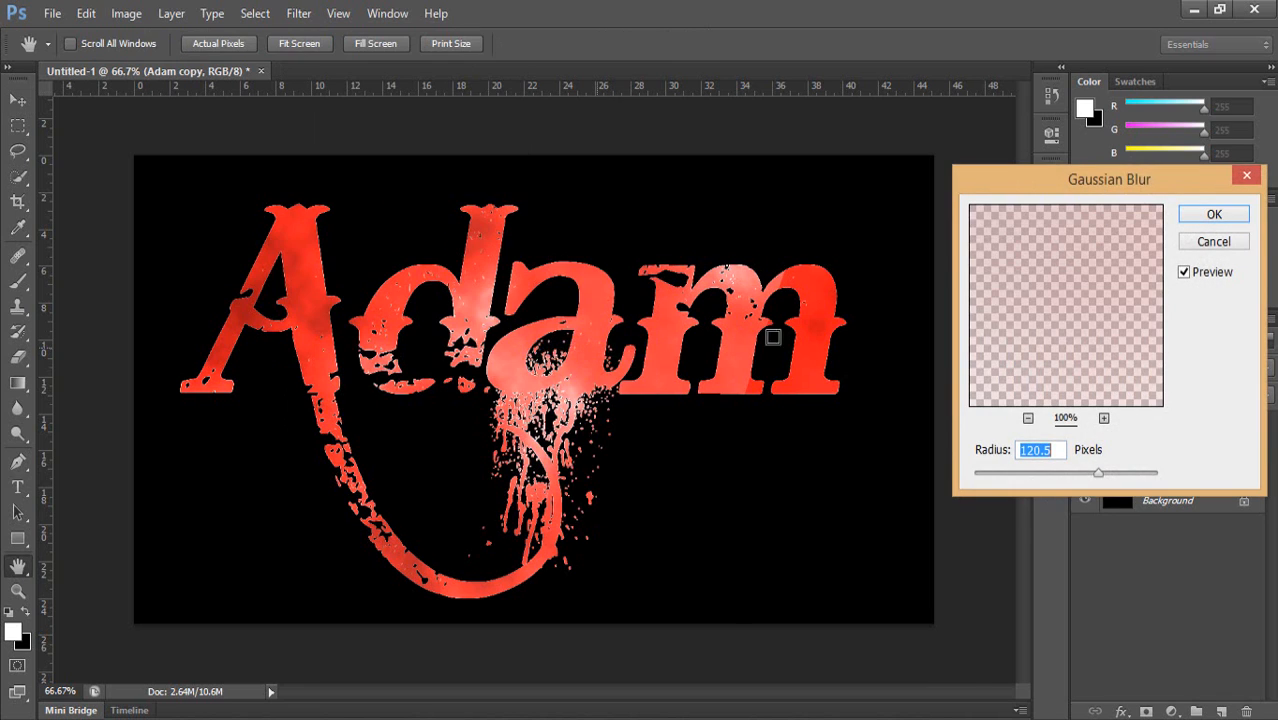
left_click_drag(1109, 179, 1086, 280)
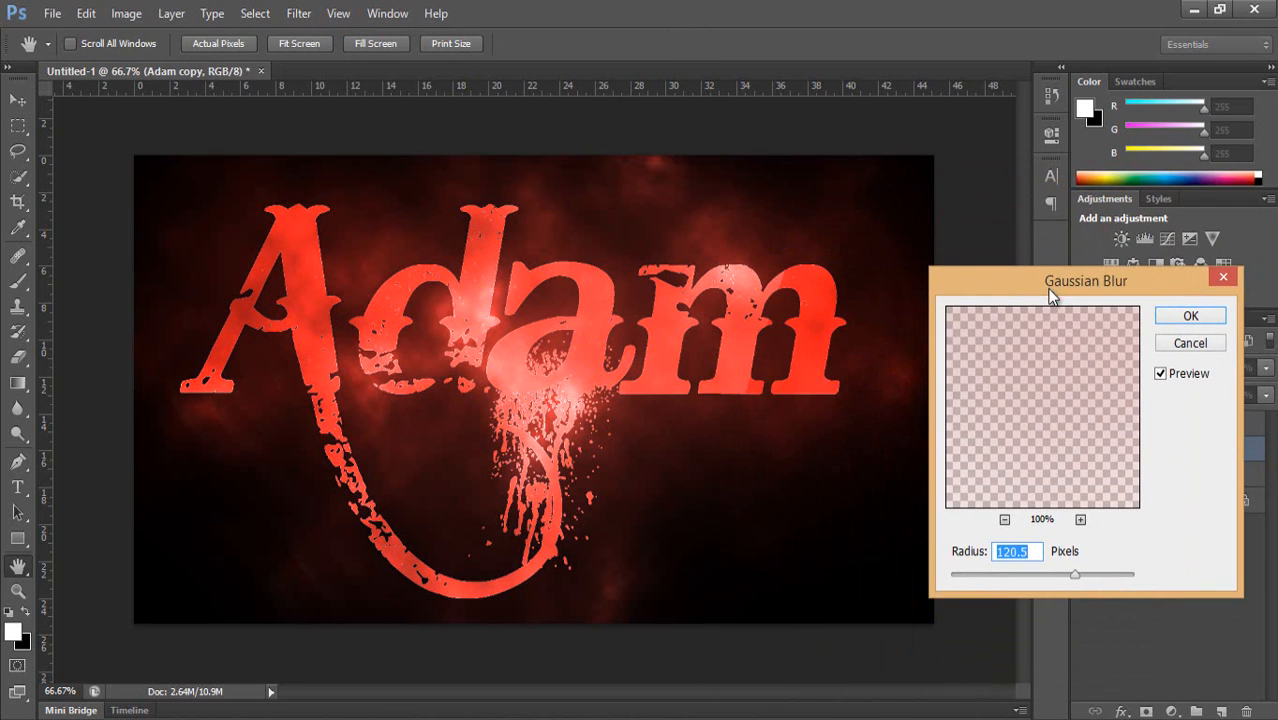
left_click_drag(1075, 574, 1060, 574)
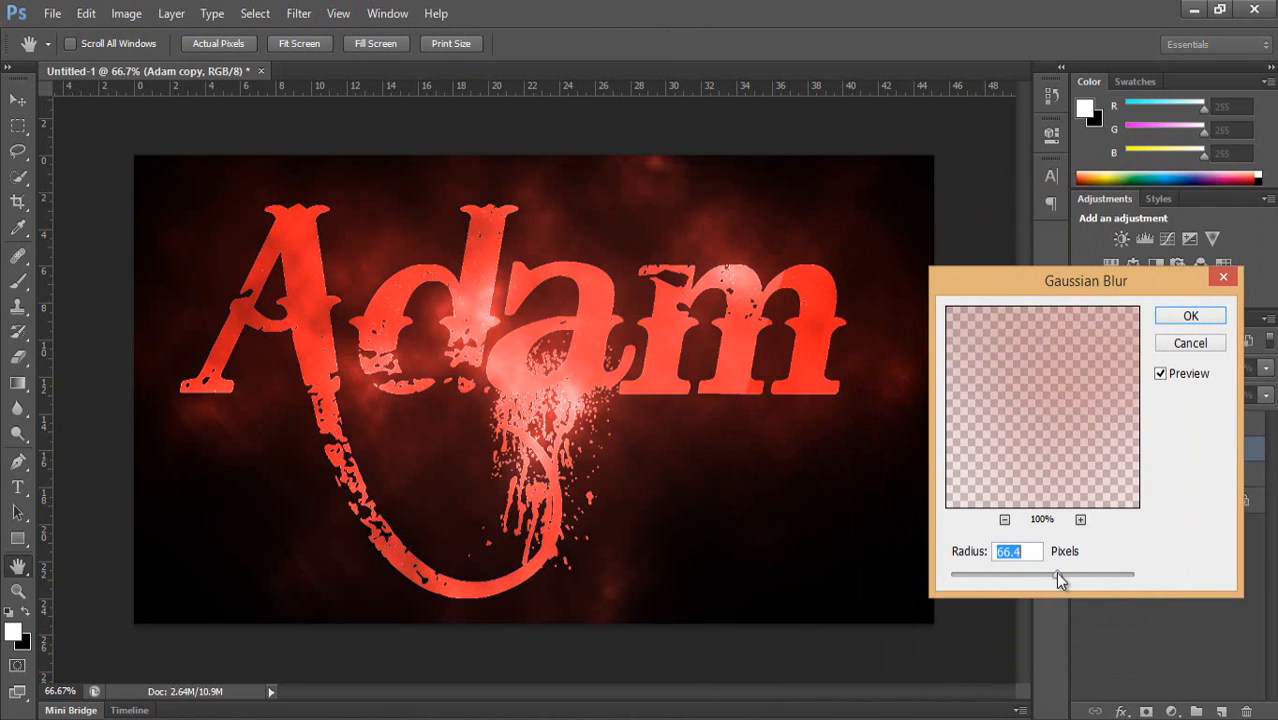
left_click_drag(1058, 575, 1089, 575)
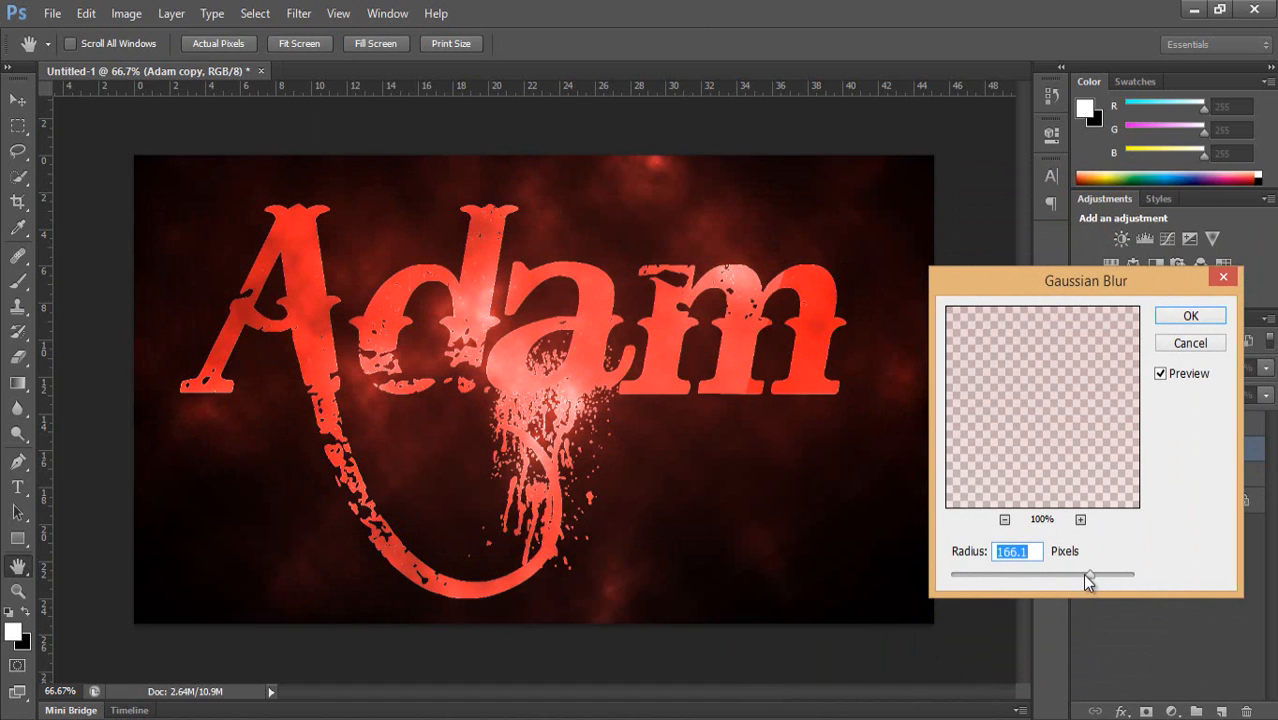
left_click_drag(1088, 574, 1084, 574)
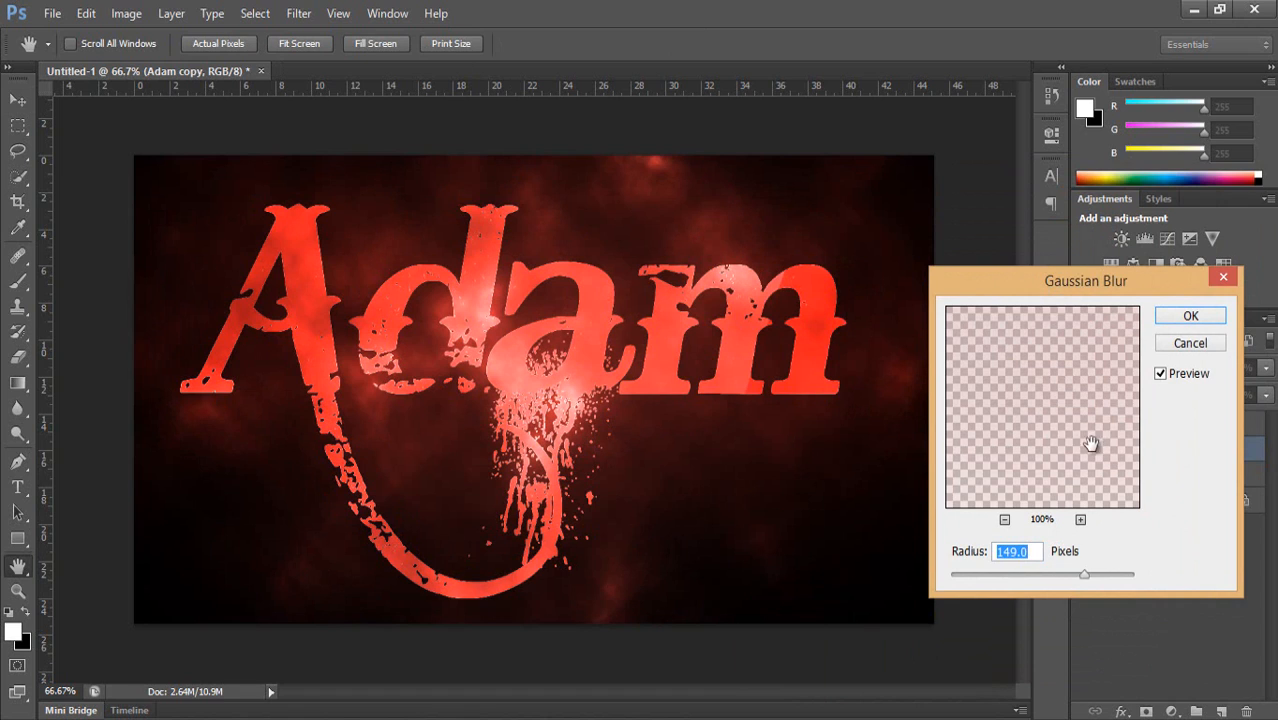
left_click(1190, 315)
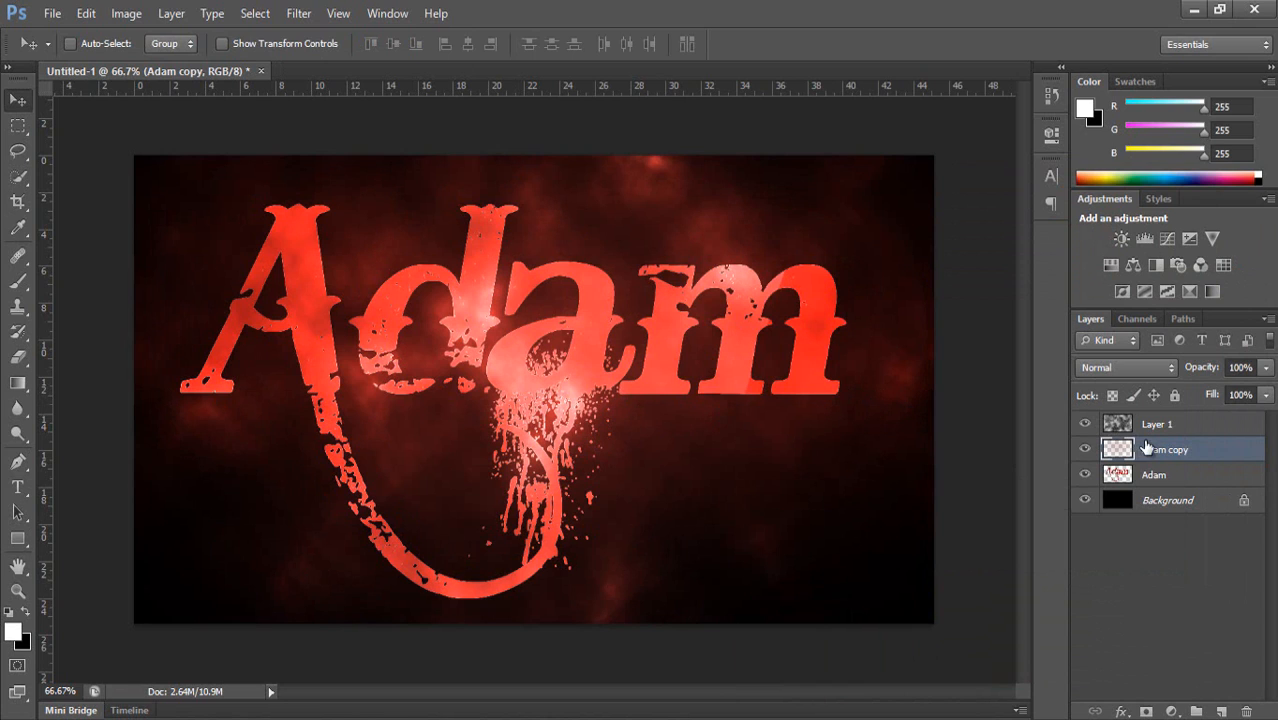
Select Layer 1 and choose a large soft brush at 63% opacity
left_click(1156, 424)
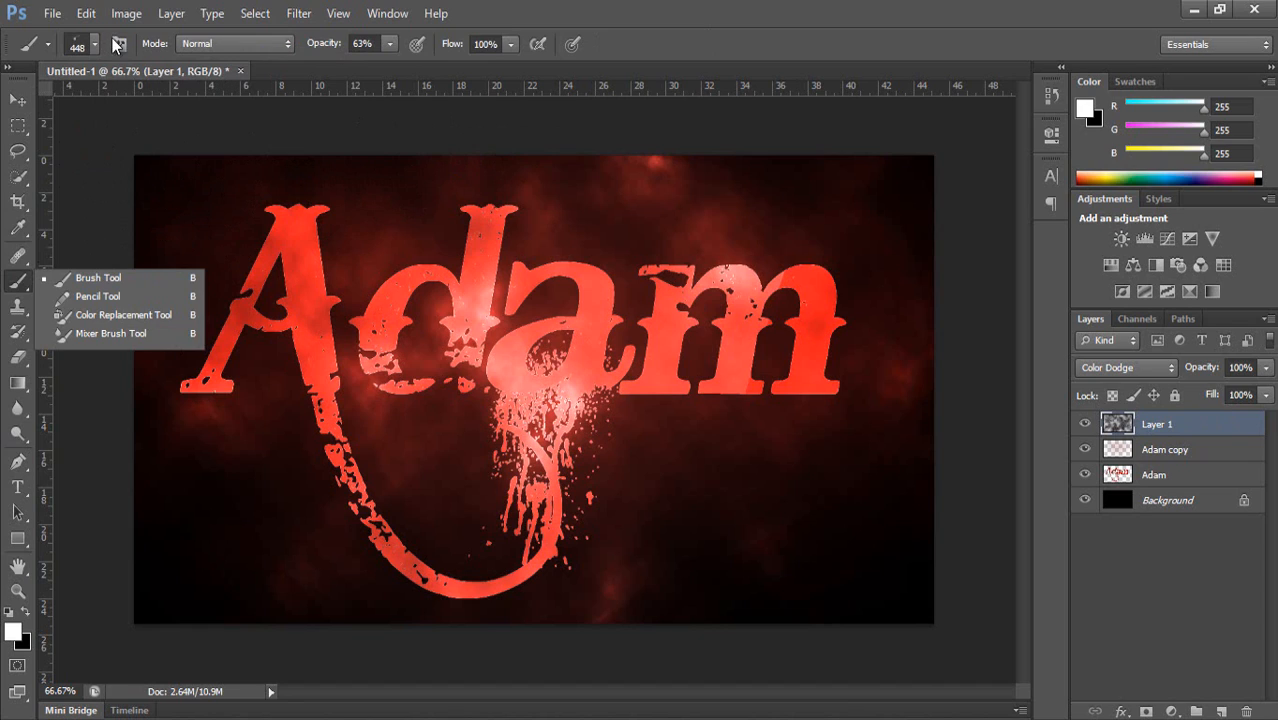
left_click(95, 43)
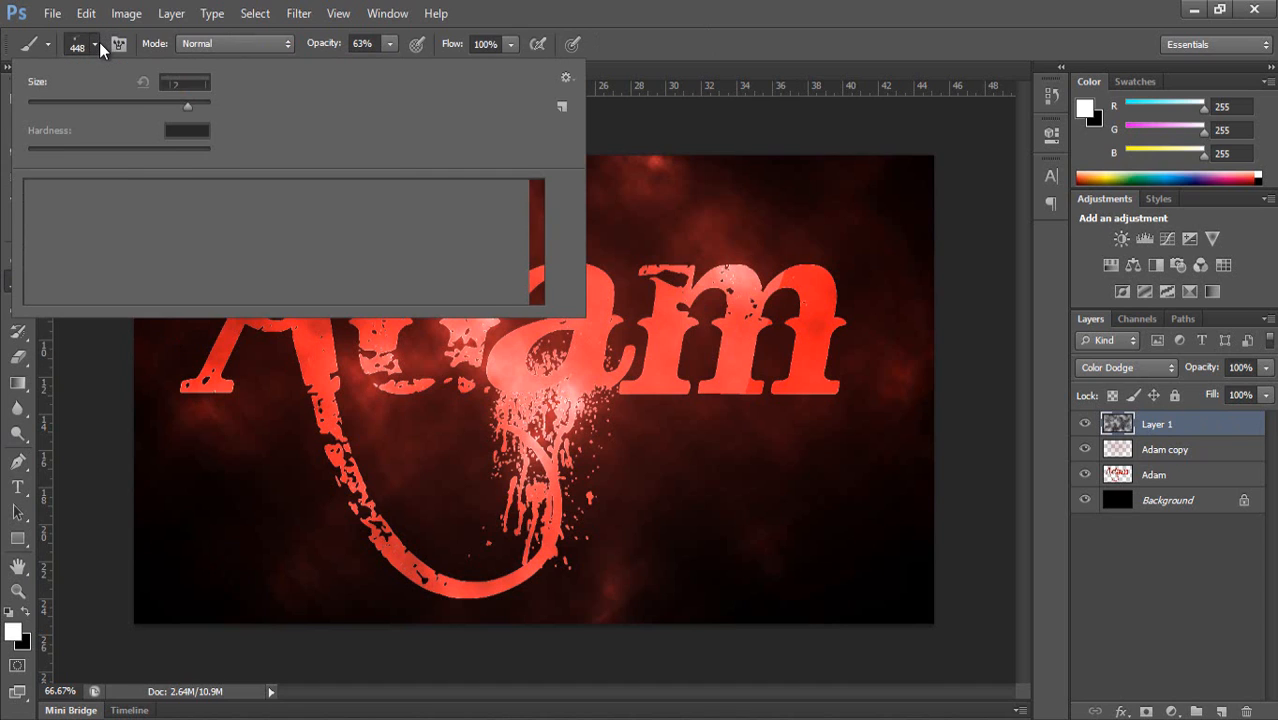
left_click(95, 47)
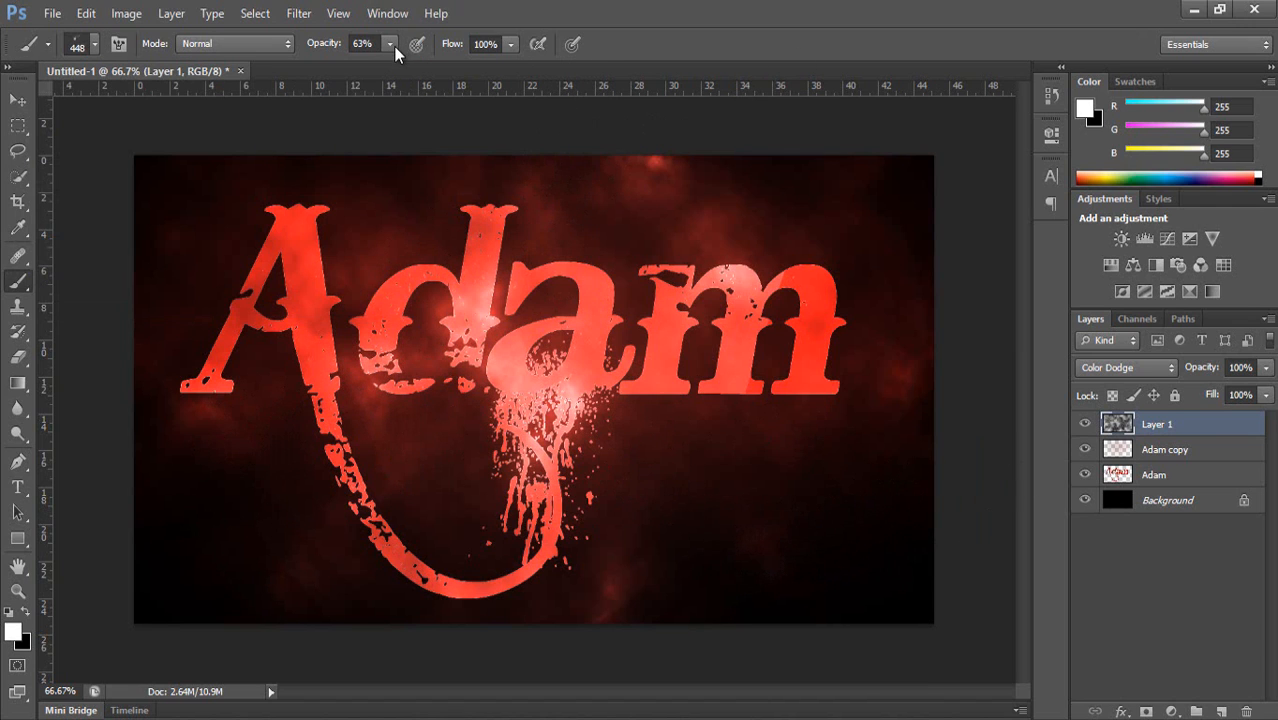
Lower the brush opacity slightly and paint red sparkle dabs across the lettering and background
left_click_drag(395, 63, 380, 63)
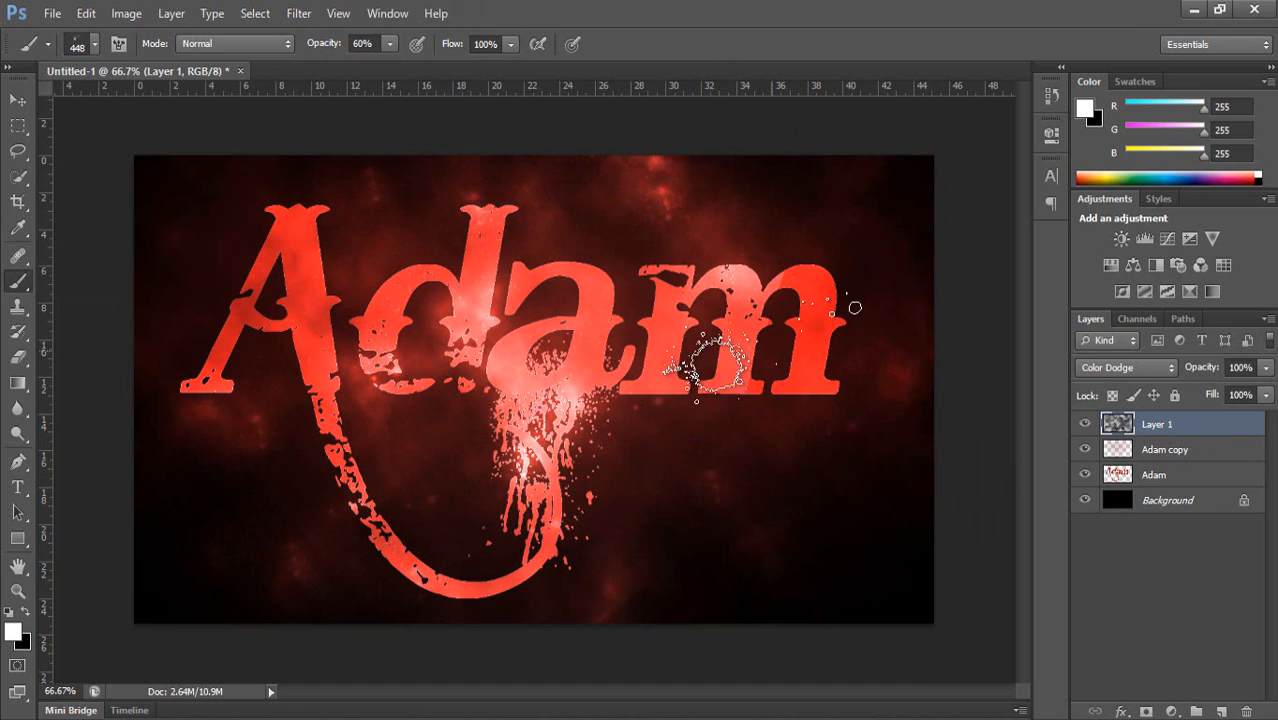
left_click_drag(700, 370, 920, 375)
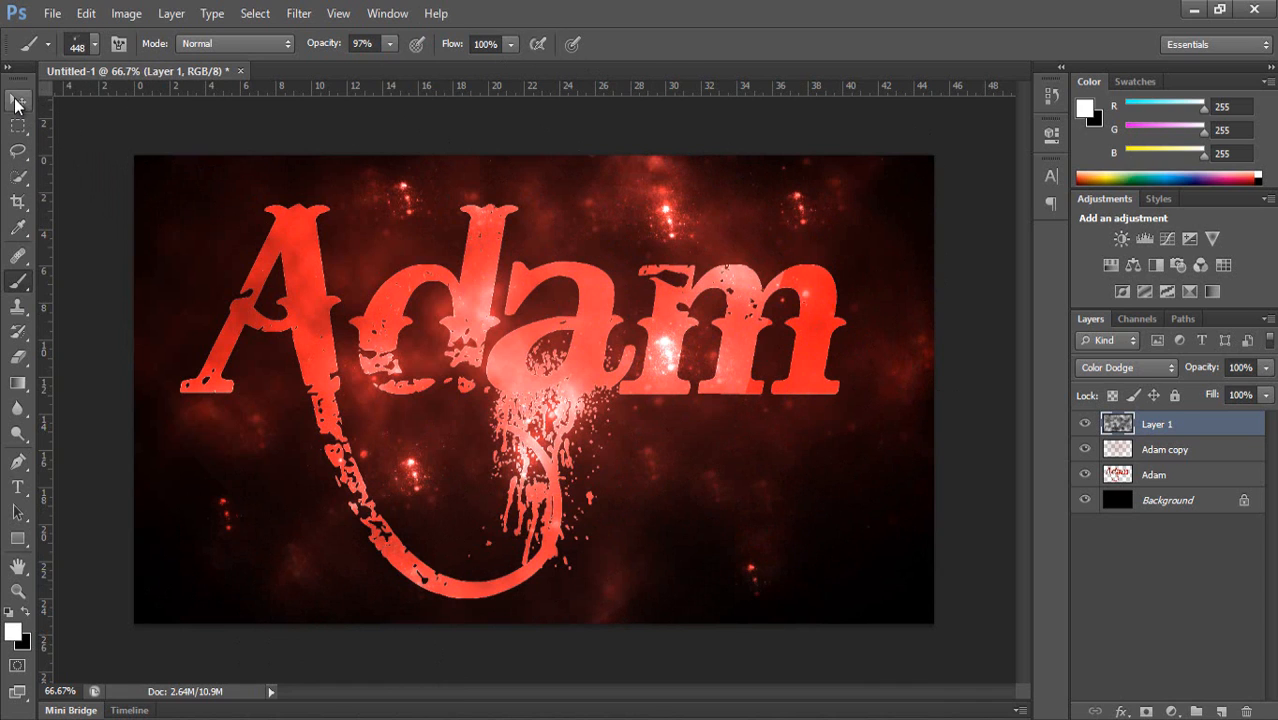
left_click(17, 103)
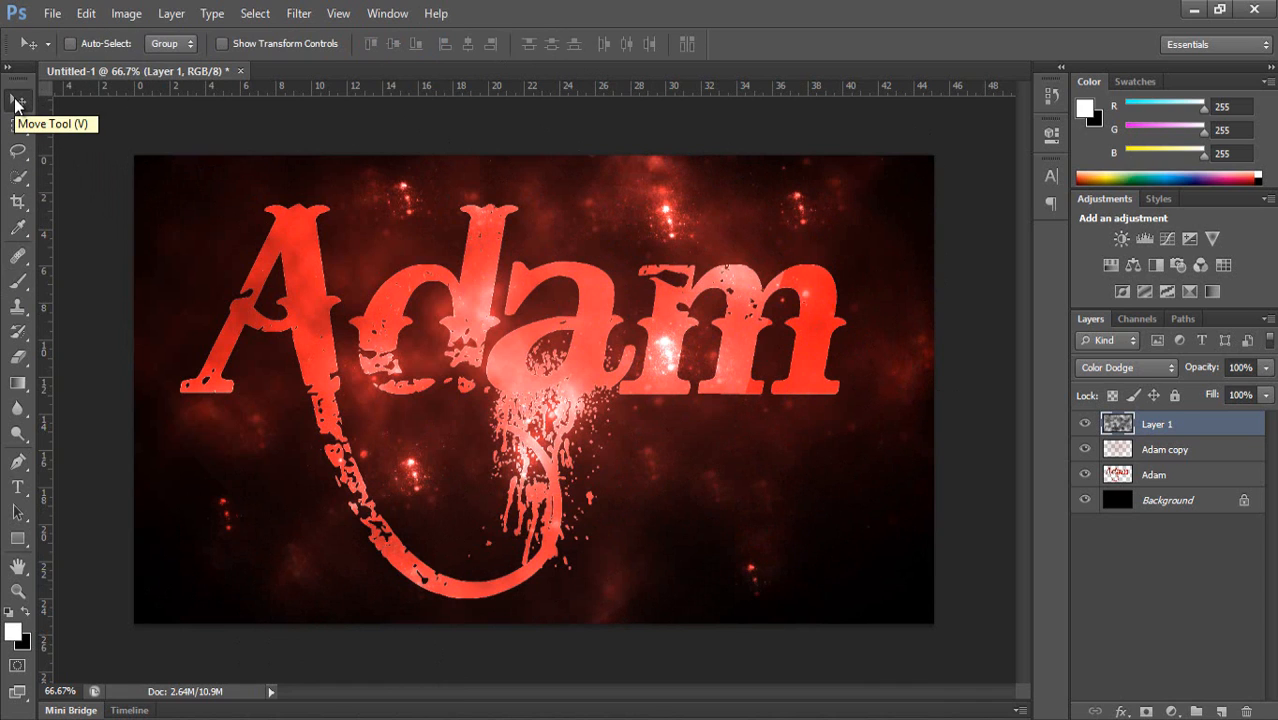